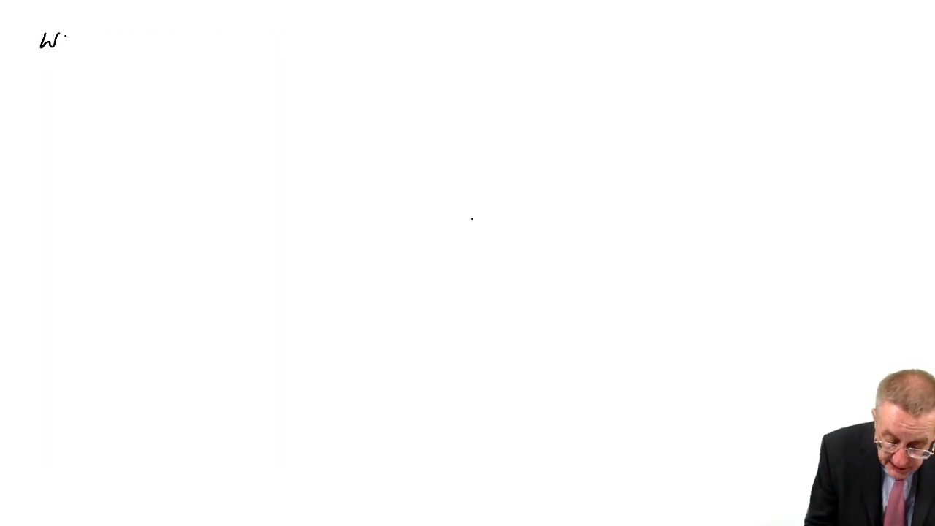
- Handwrite the heading 'WEIGHTED AVERAGE' in the top-left corner of the page
{"action": "type", "text": "EIGHTED"}
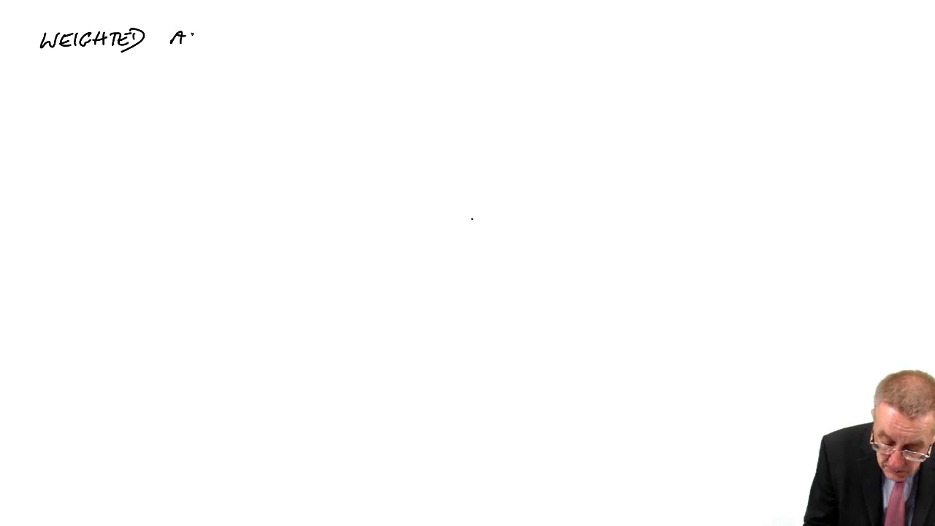
{"action": "type", "text": "AVERAGE"}
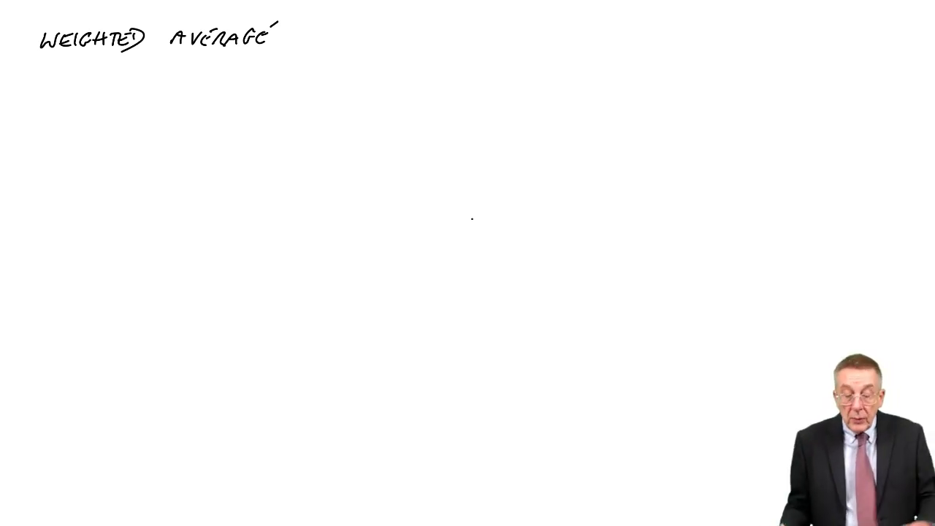
- Underline the heading, write 'SORT OUT UNITS' and rule the units T-table
{"action": "left_click_drag", "start_coordinate": [32, 60], "coordinate": [295, 57]}
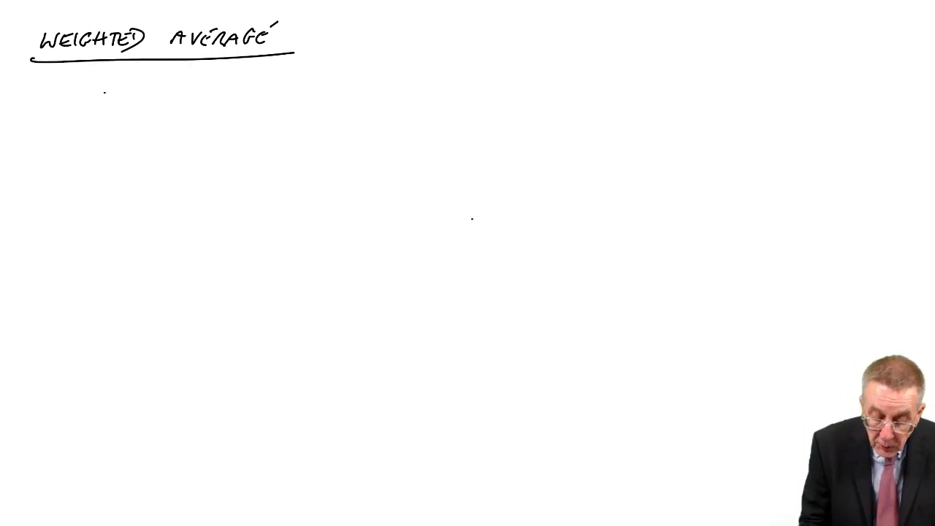
{"action": "type", "text": "Sort"}
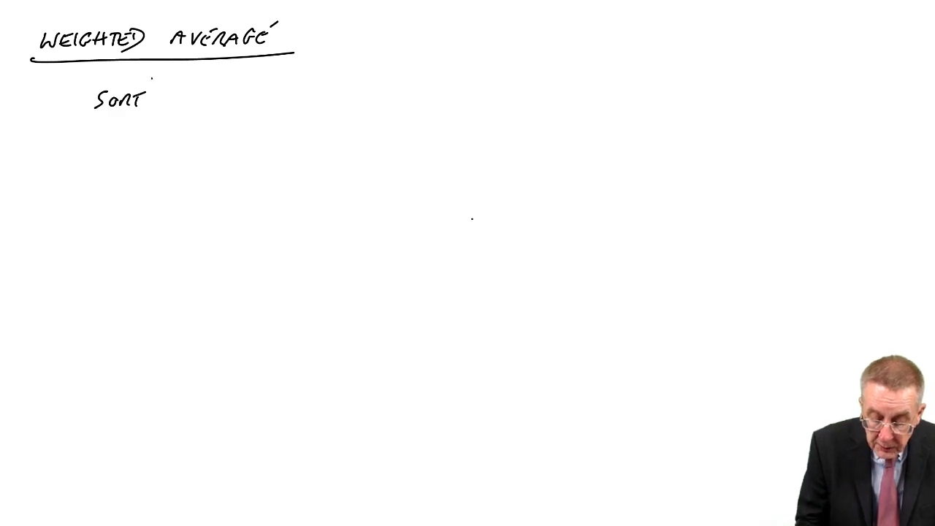
{"action": "type", "text": "out u,"}
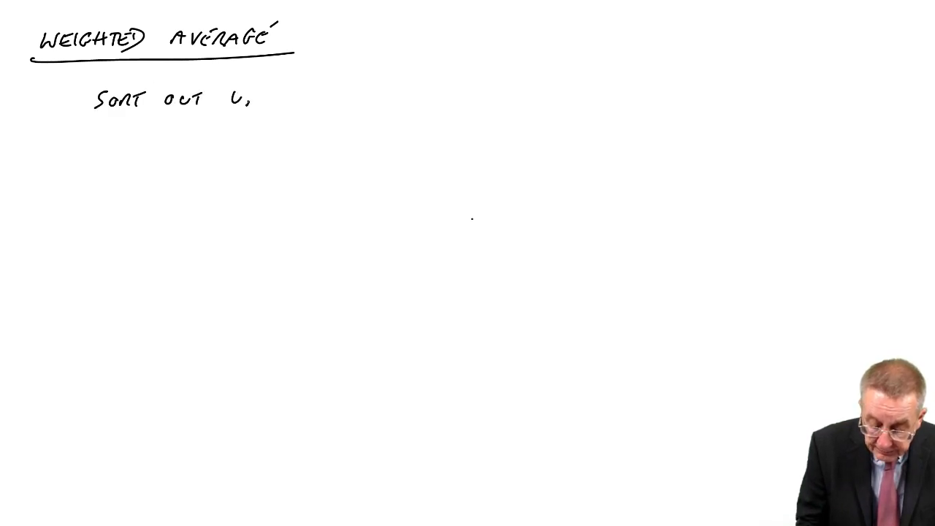
{"action": "type", "text": "UNITS"}
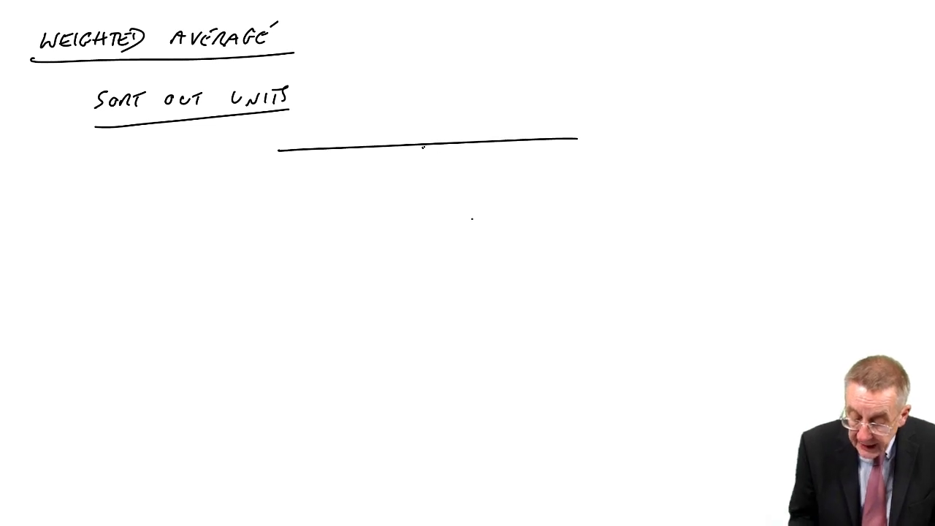
{"action": "left_click_drag", "start_coordinate": [426, 146], "coordinate": [433, 266]}
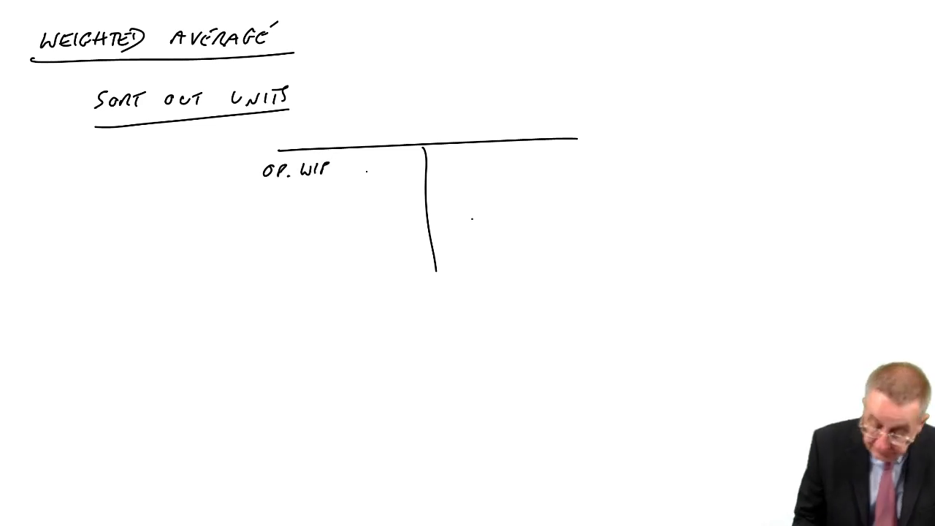
- Enter the left side: OP. WIP 15000 and START 30000, totalling 45000
{"action": "type", "text": "15000"}
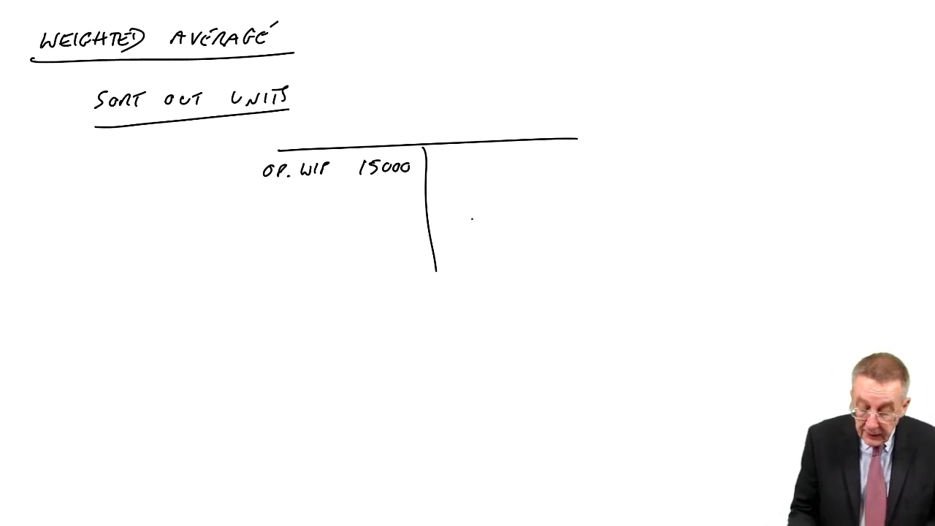
{"action": "type", "text": "STA."}
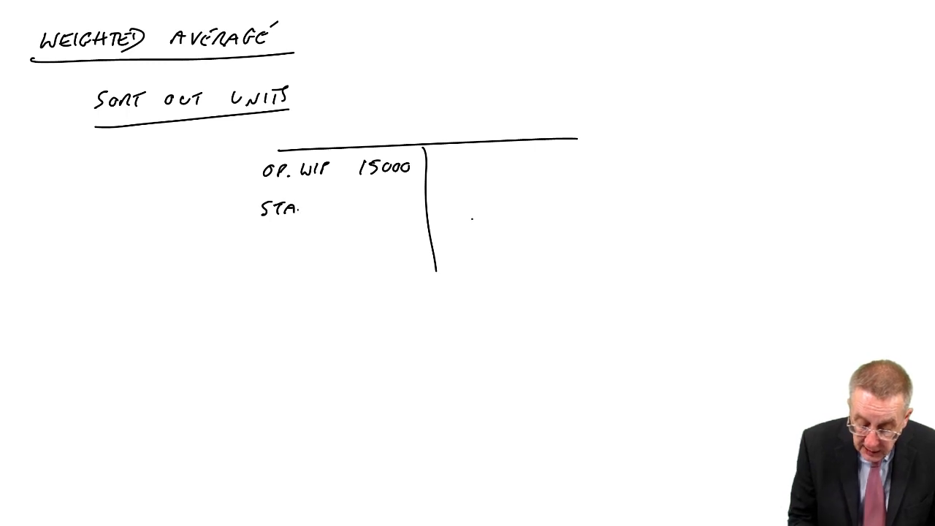
{"action": "type", "text": "START 30000"}
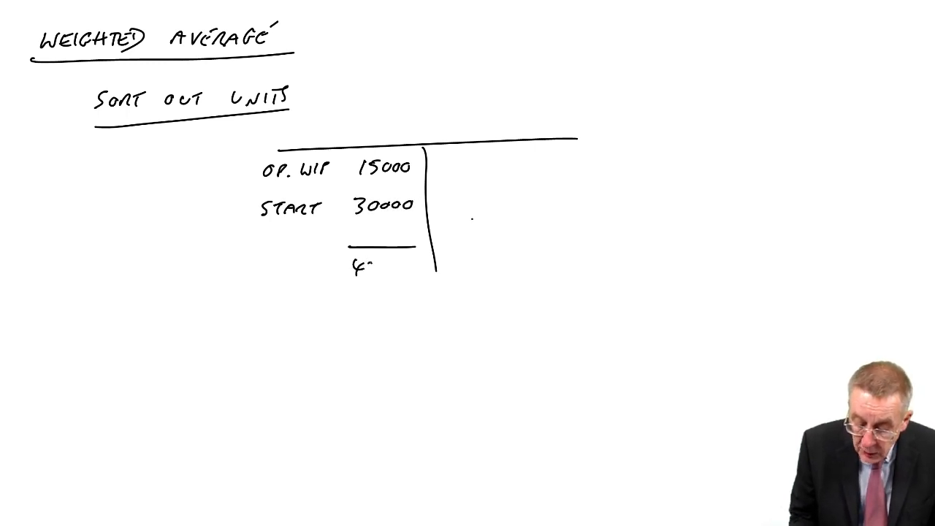
{"action": "type", "text": "45000"}
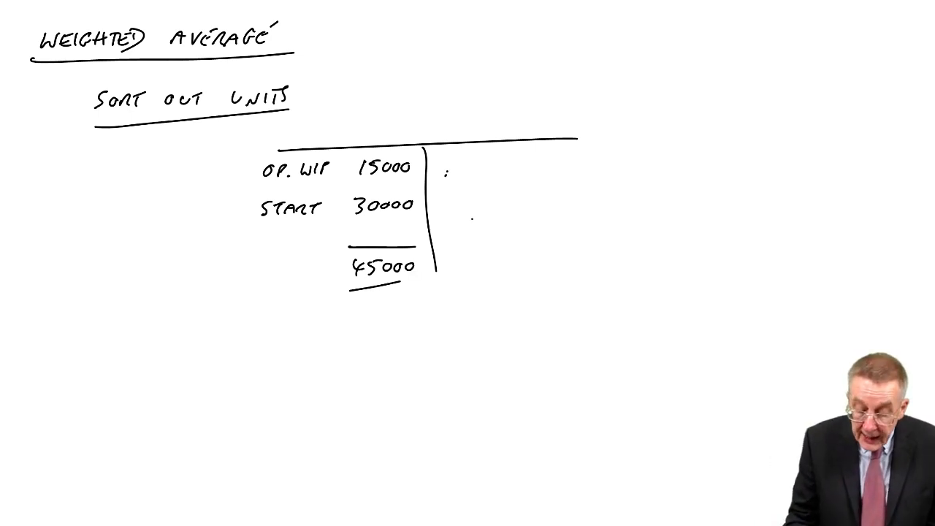
- Enter the right side: FINISHED 40000 and CL. WIP 5000, totalling 45000
{"action": "type", "text": "FINISH"}
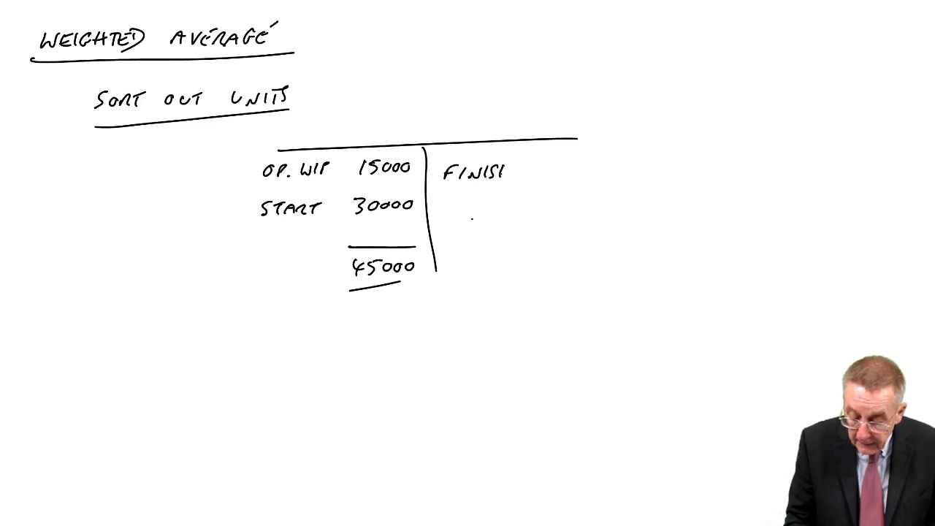
{"action": "type", "text": "HED"}
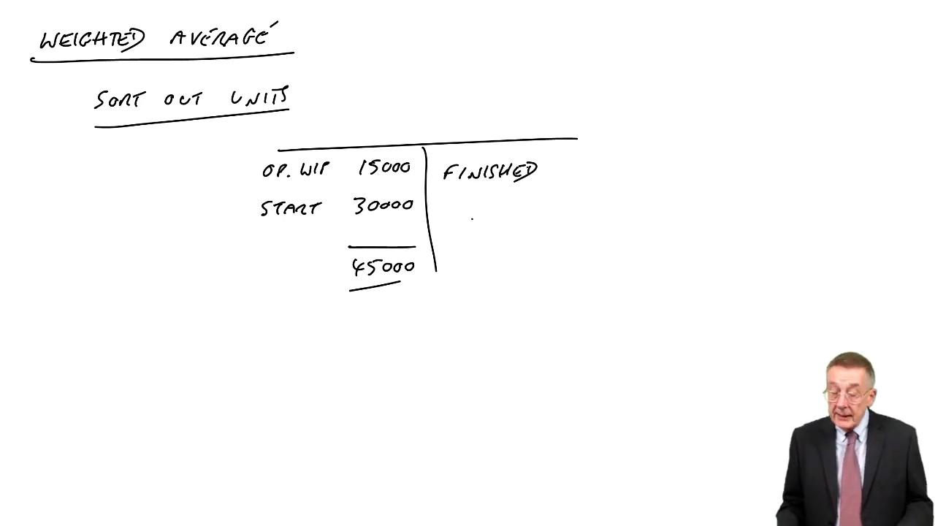
{"action": "type", "text": "CL."}
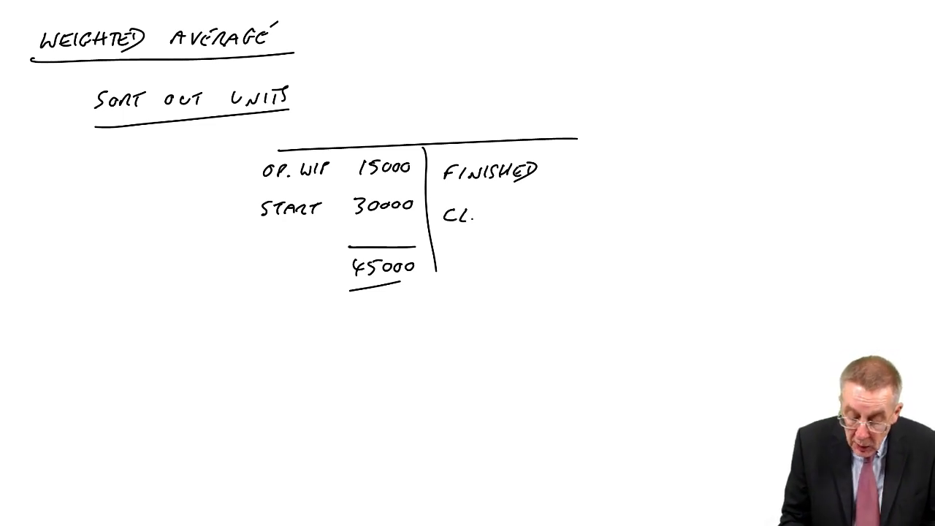
{"action": "type", "text": "WIP"}
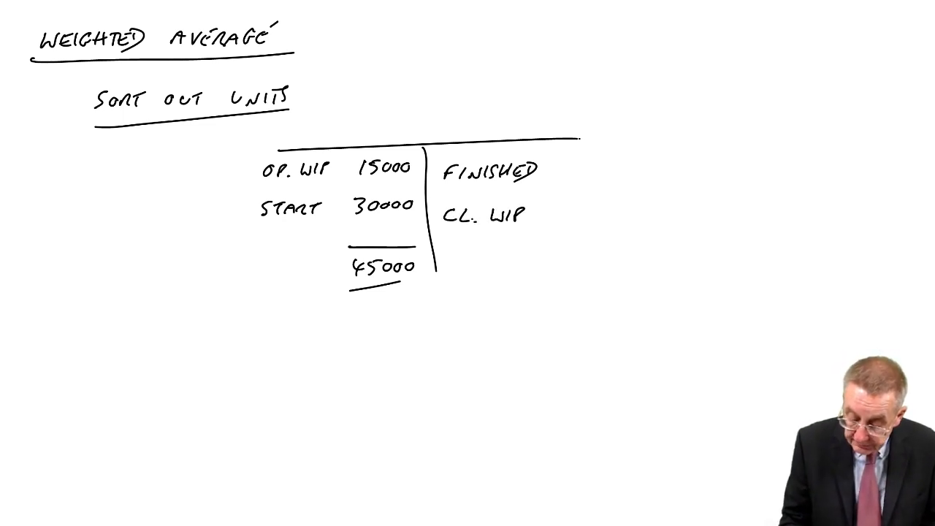
{"action": "left_click_drag", "start_coordinate": [577, 138], "coordinate": [625, 136]}
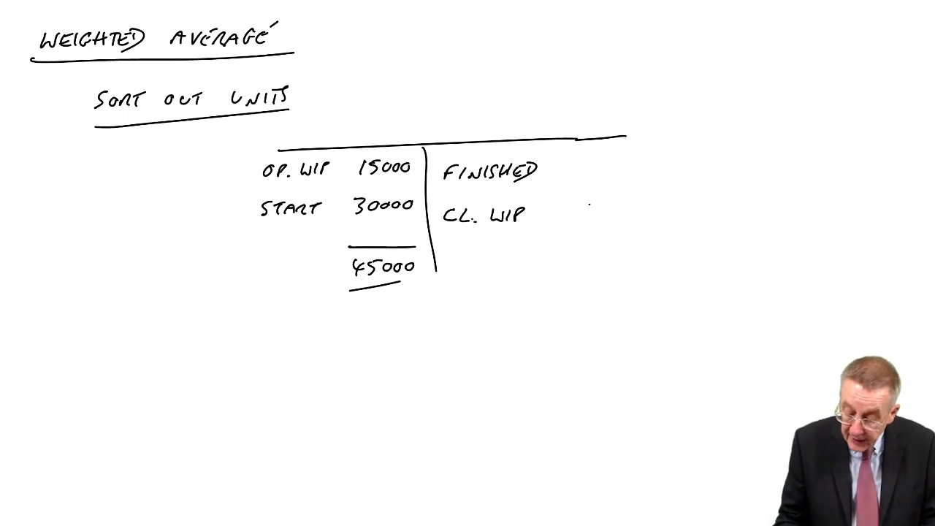
{"action": "type", "text": "5000"}
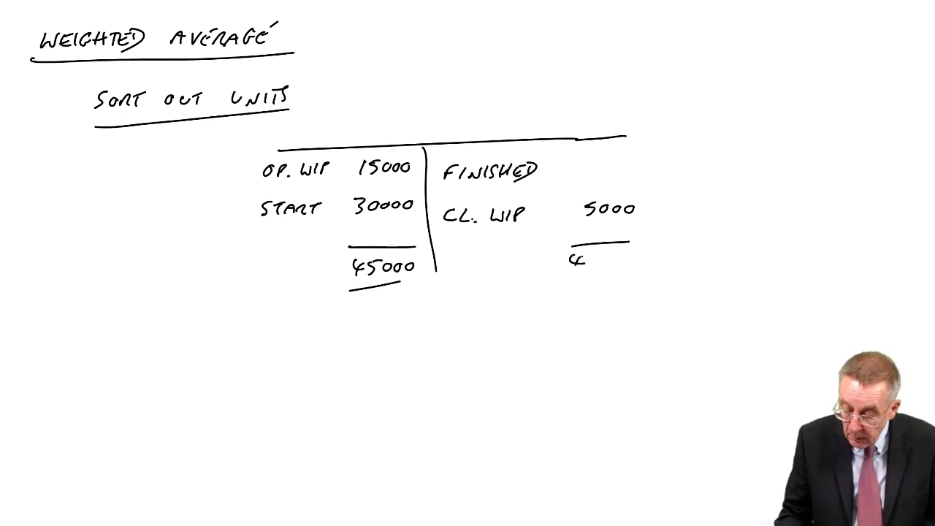
{"action": "type", "text": "45000"}
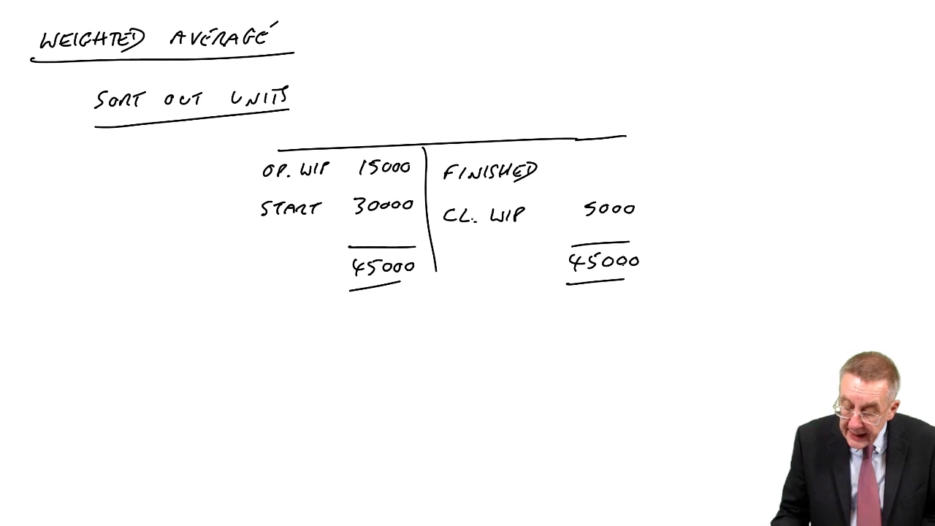
{"action": "type", "text": "40000 — MISSING"}
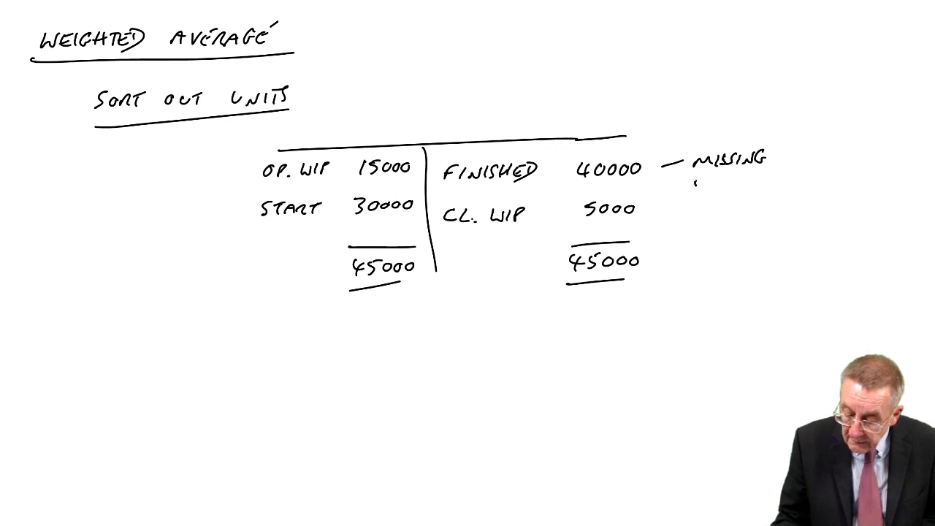
{"action": "type", "text": "FIGURE"}
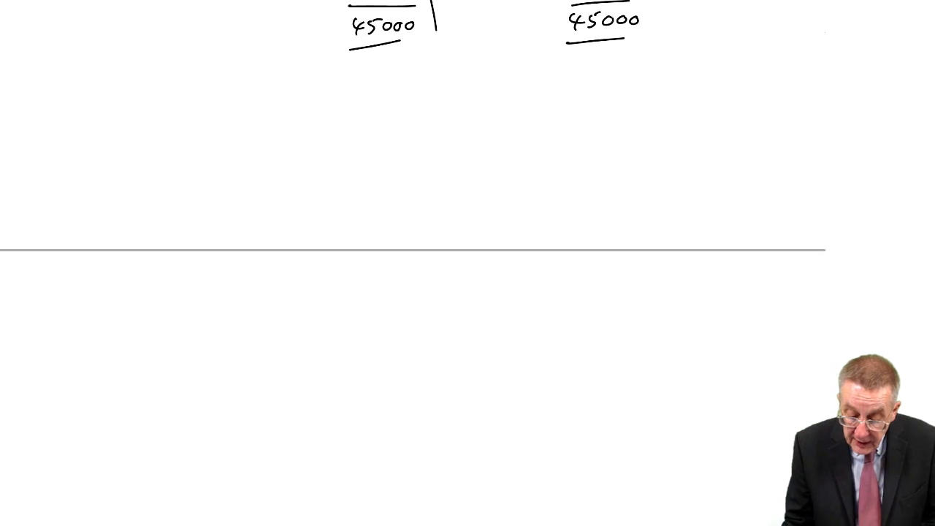
- Write and underline the heading 'COSTINGS' below the units table
{"action": "type", "text": "Cc"}
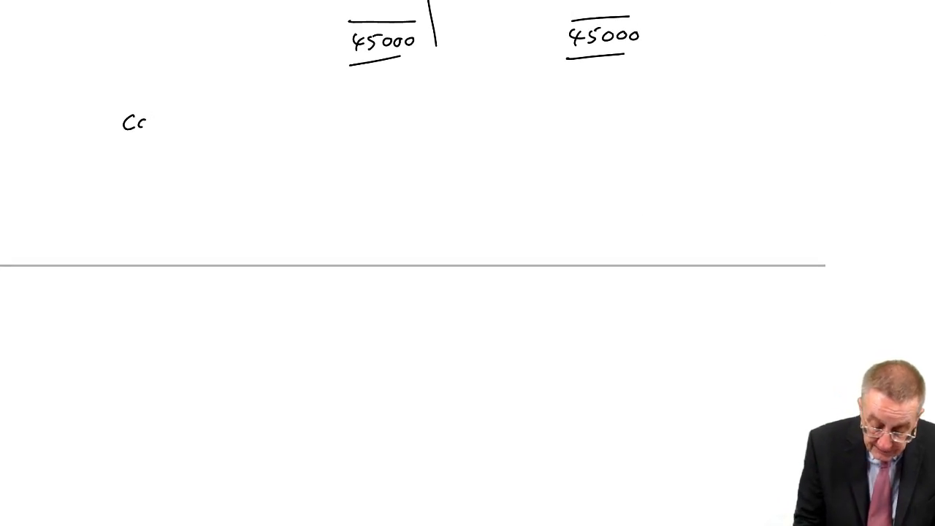
{"action": "type", "text": "Costings"}
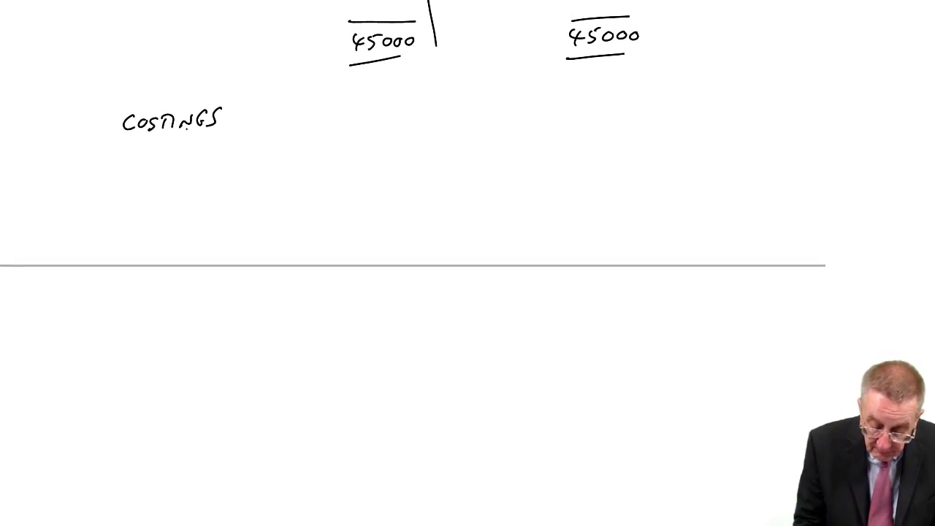
{"action": "left_click_drag", "start_coordinate": [131, 134], "coordinate": [219, 130]}
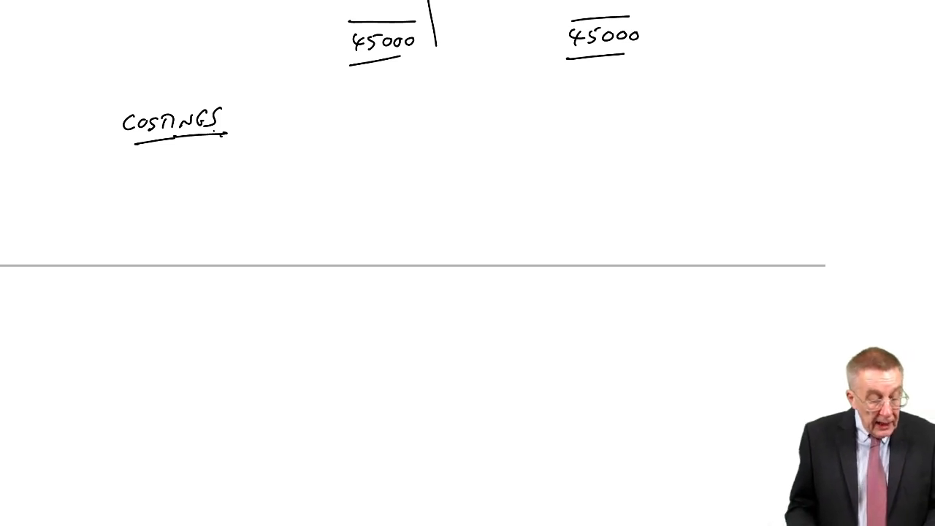
- Add MATS and LAB + O/H's columns with a THIS MONTH row of 24900 and 20075
{"action": "type", "text": "MA"}
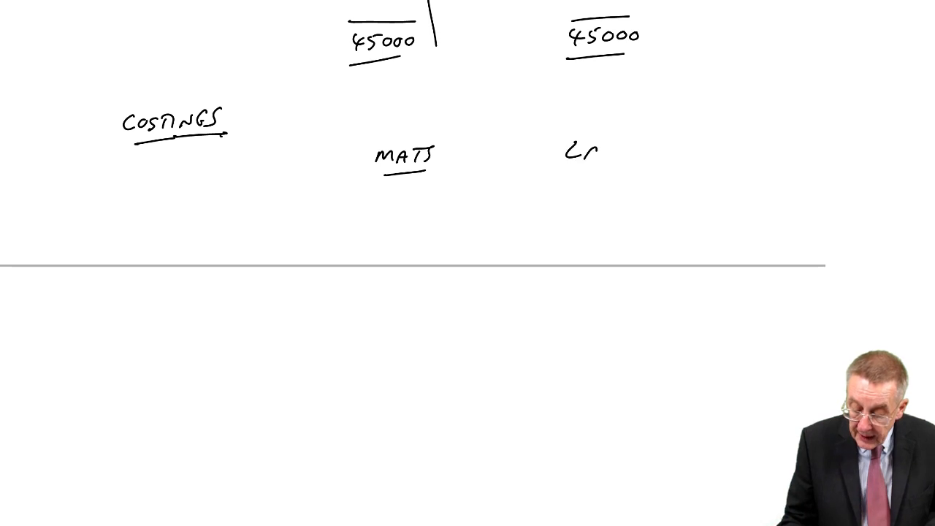
{"action": "type", "text": "LAB+ O/H's"}
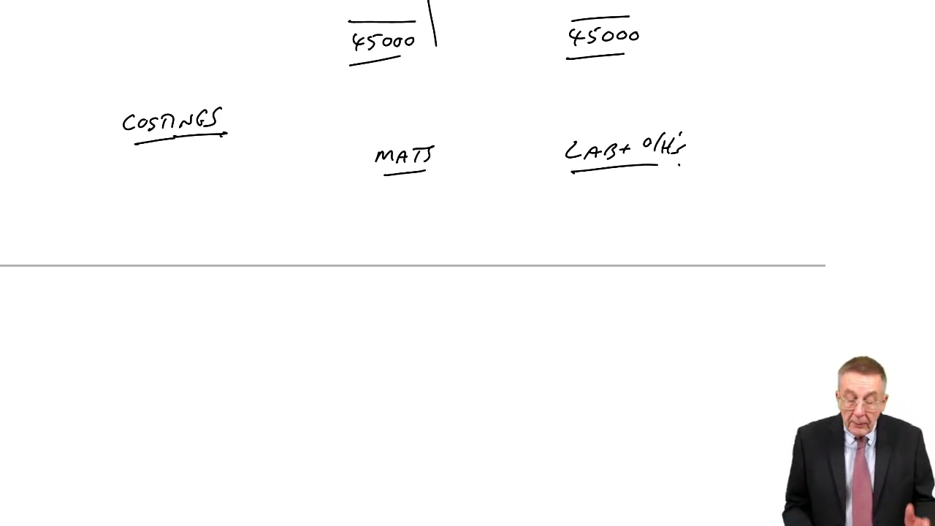
{"action": "type", "text": "TII"}
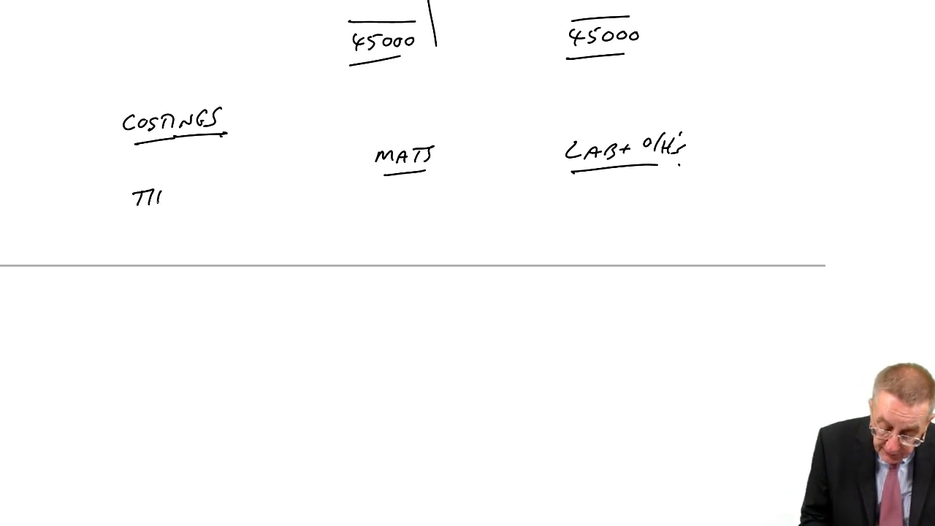
{"action": "type", "text": "THIS MO"}
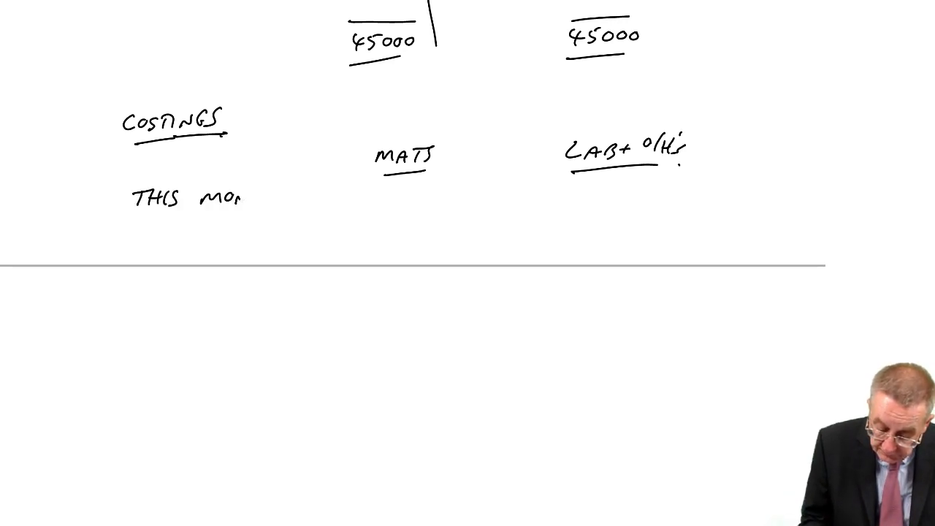
{"action": "type", "text": "MONTH"}
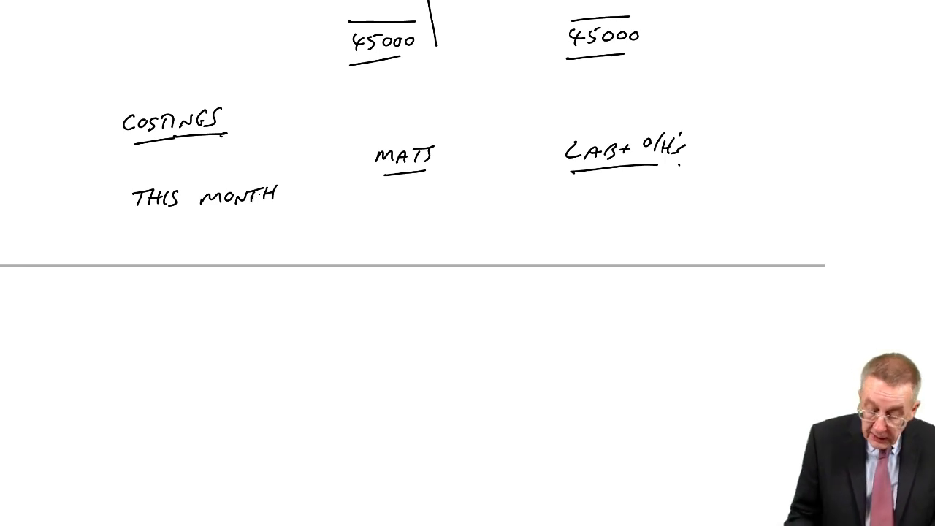
{"action": "type", "text": "24900 20075"}
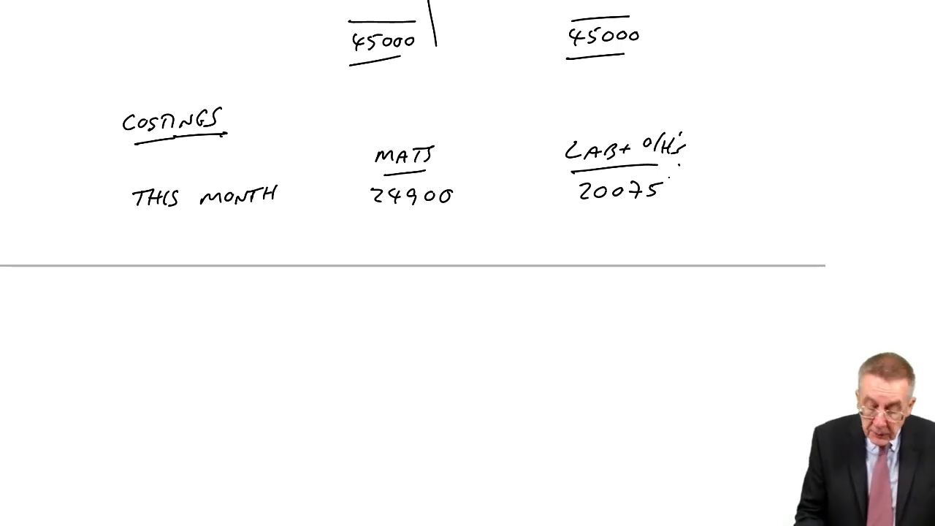
- Write 'ALREADY SPENT ON OP. WIP.' with 9000 under MATS and 1250 under LAB+O/H
{"action": "type", "text": "ALR"}
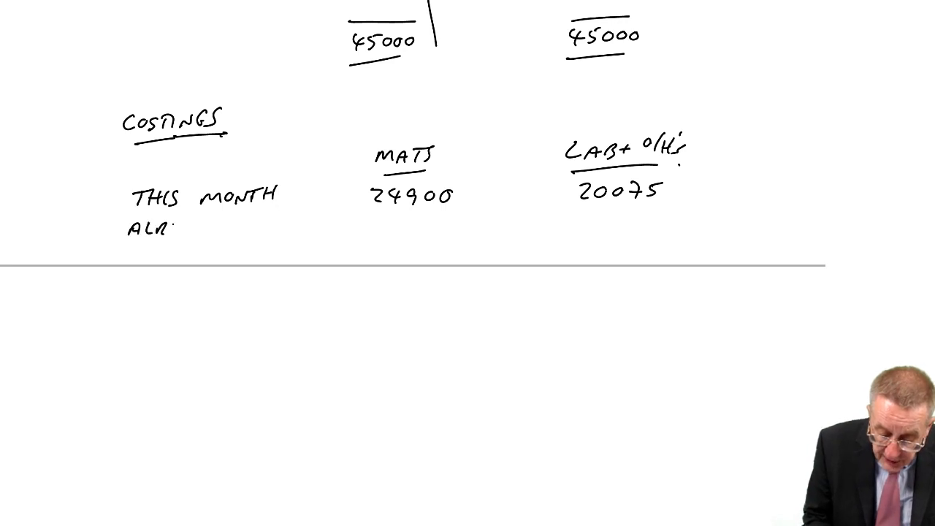
{"action": "type", "text": "ALREADY"}
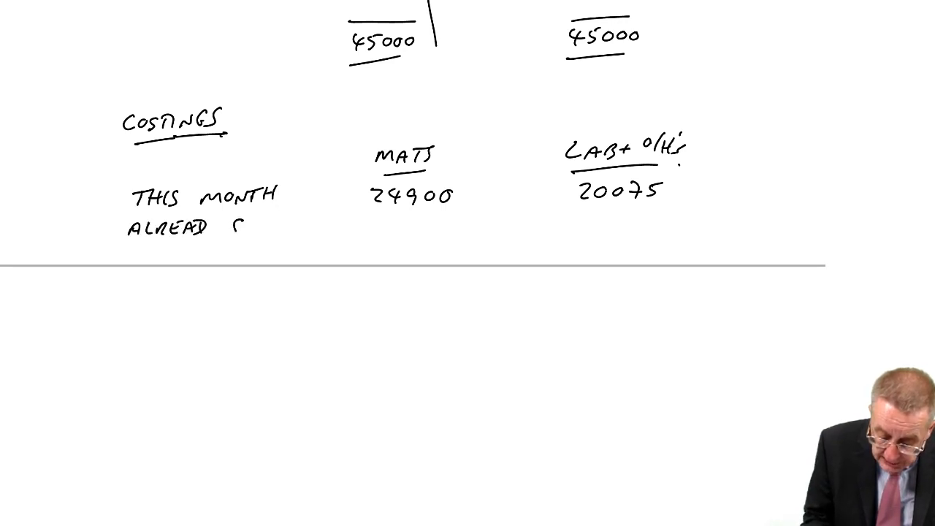
{"action": "type", "text": "SPENT"}
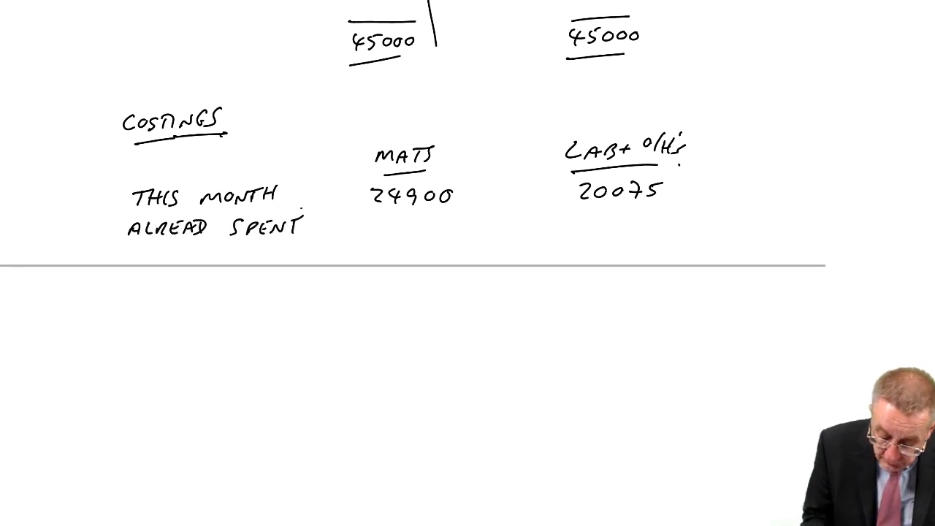
{"action": "type", "text": "ON OP."}
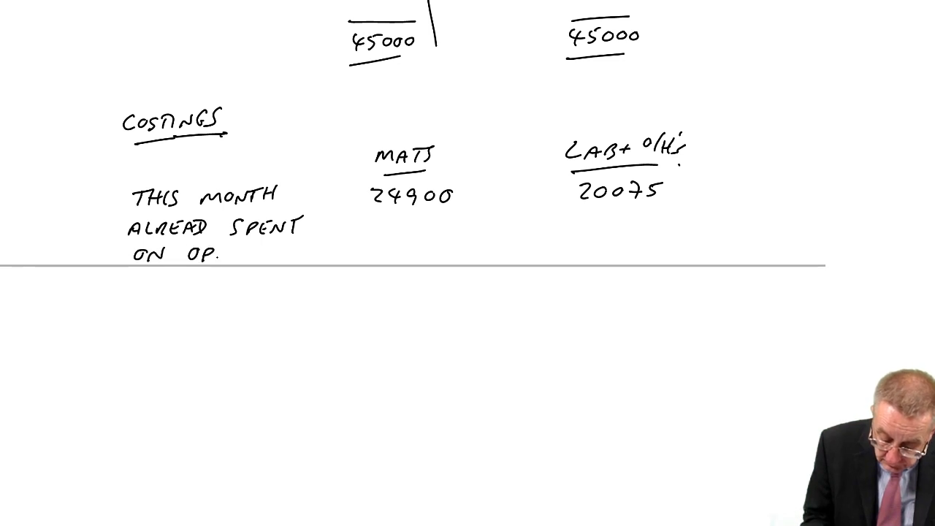
{"action": "type", "text": "WIP."}
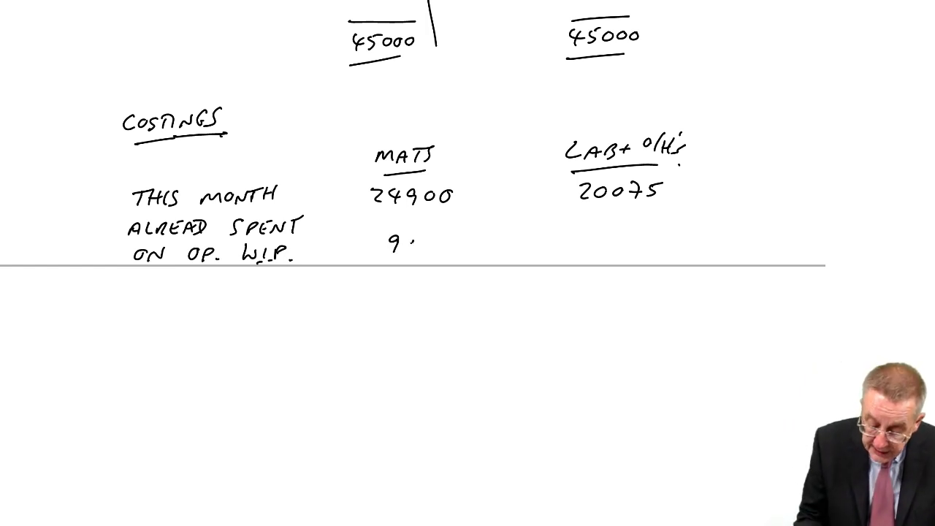
{"action": "type", "text": "000"}
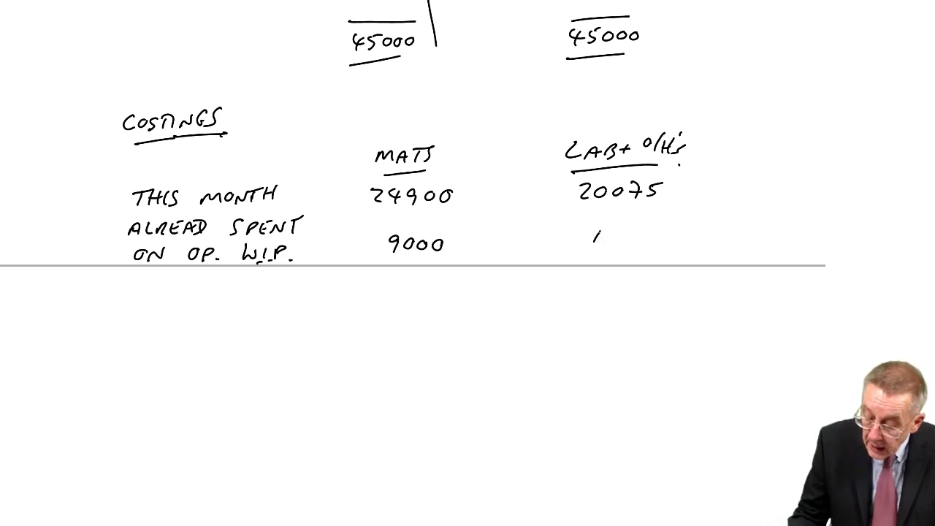
{"action": "type", "text": "1250"}
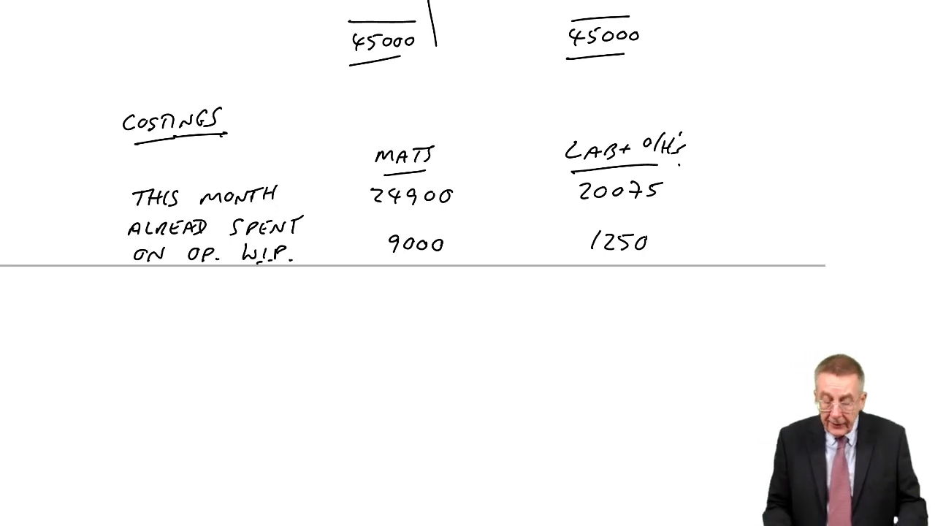
- Rule off both columns and total them as $33900 and $21325, flagging the cost rows in red
{"action": "left_click_drag", "start_coordinate": [354, 283], "coordinate": [436, 280]}
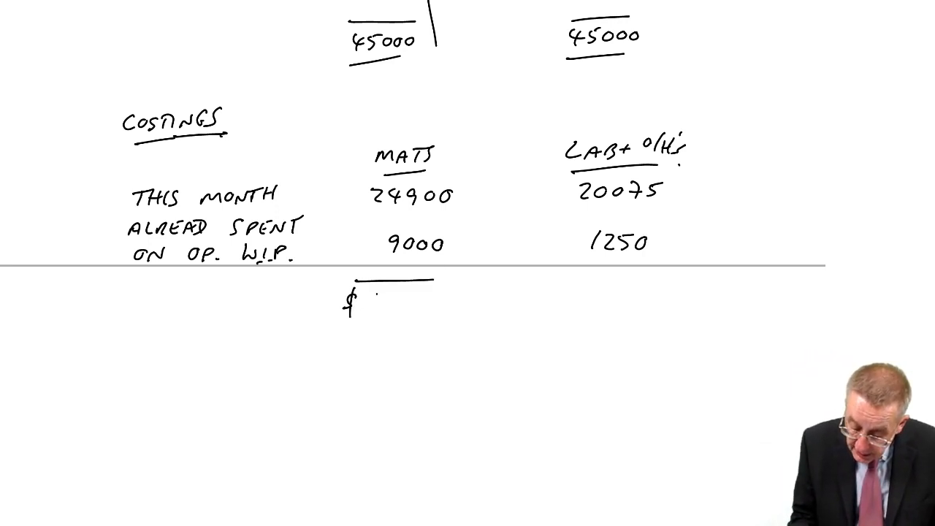
{"action": "type", "text": "33900"}
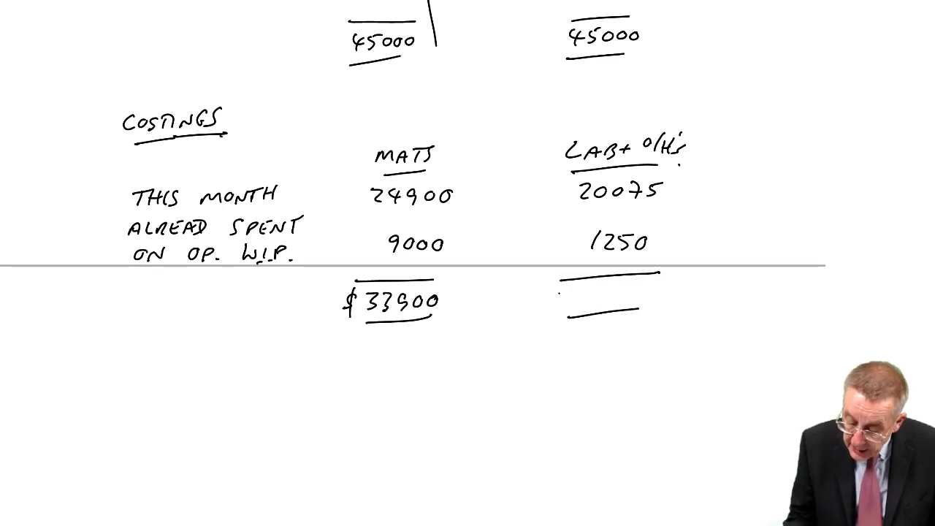
{"action": "type", "text": "$"}
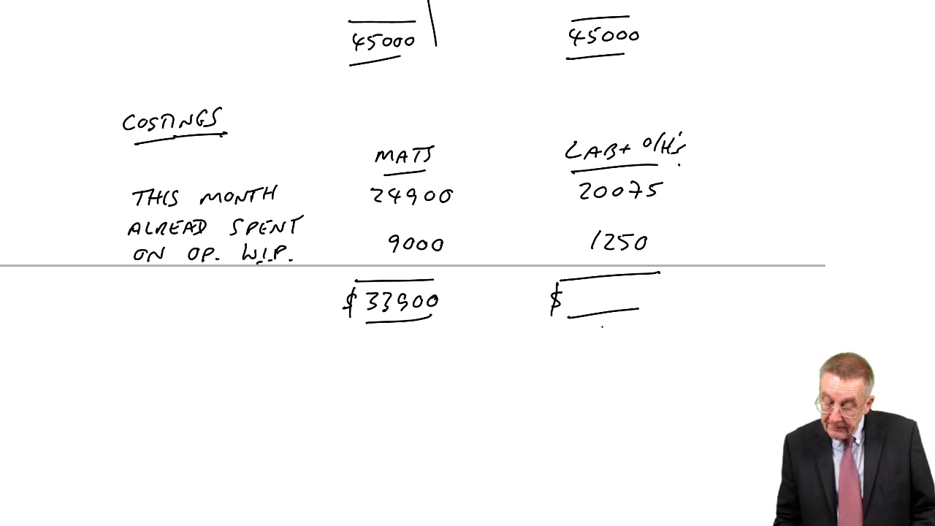
{"action": "type", "text": "21325"}
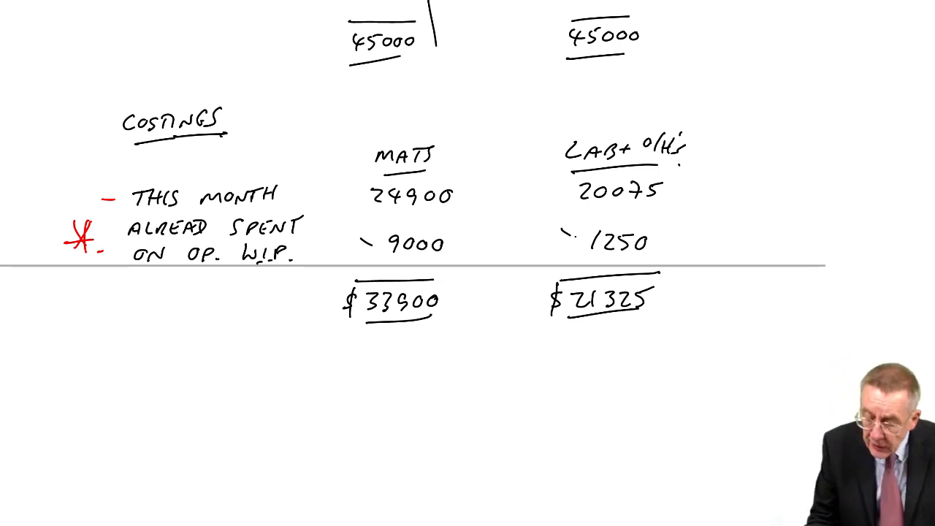
{"action": "left_click", "coordinate": [348, 191]}
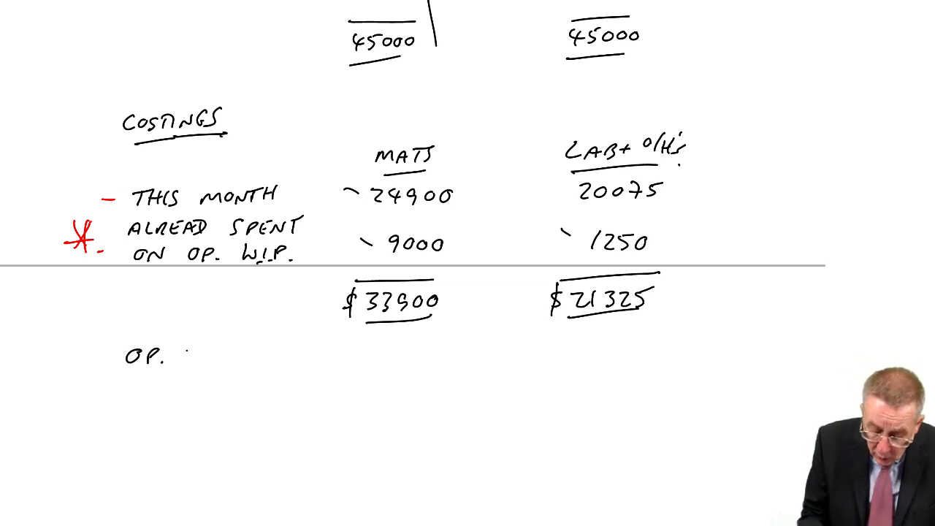
- Write 'OP. WIP (15000)' with 15000 units in both cost columns
{"action": "type", "text": "WIP."}
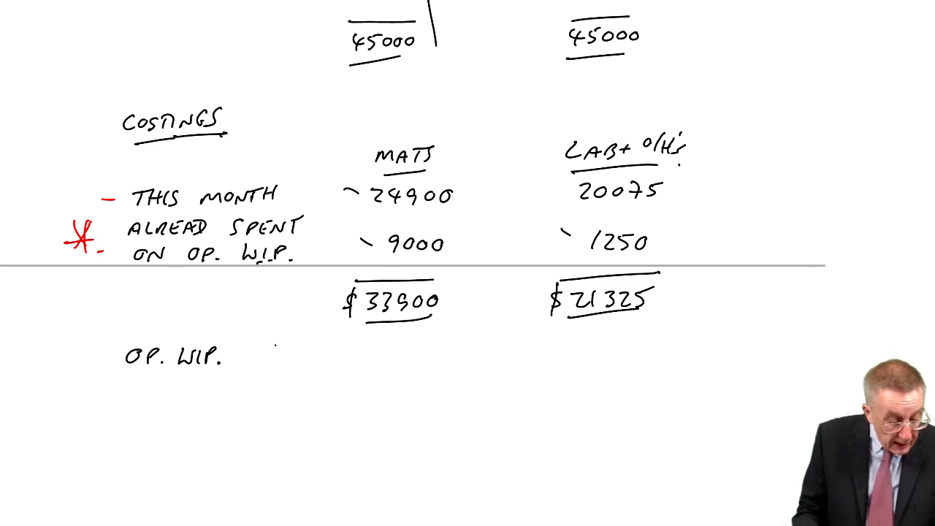
{"action": "type", "text": "(15000"}
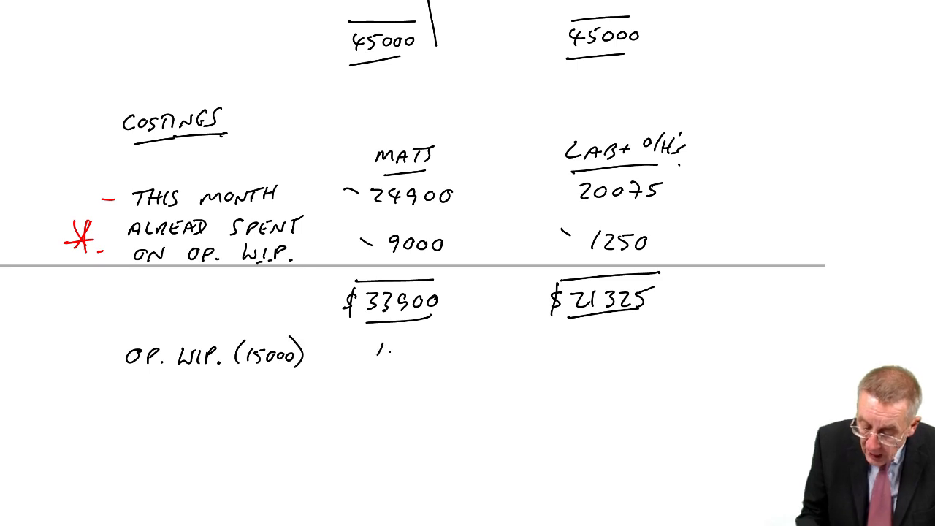
{"action": "type", "text": "15000"}
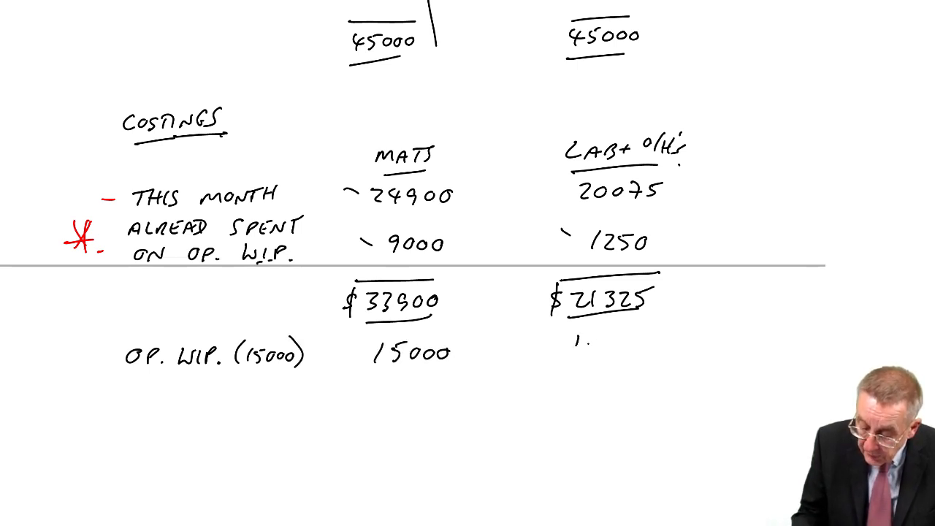
{"action": "type", "text": "15000"}
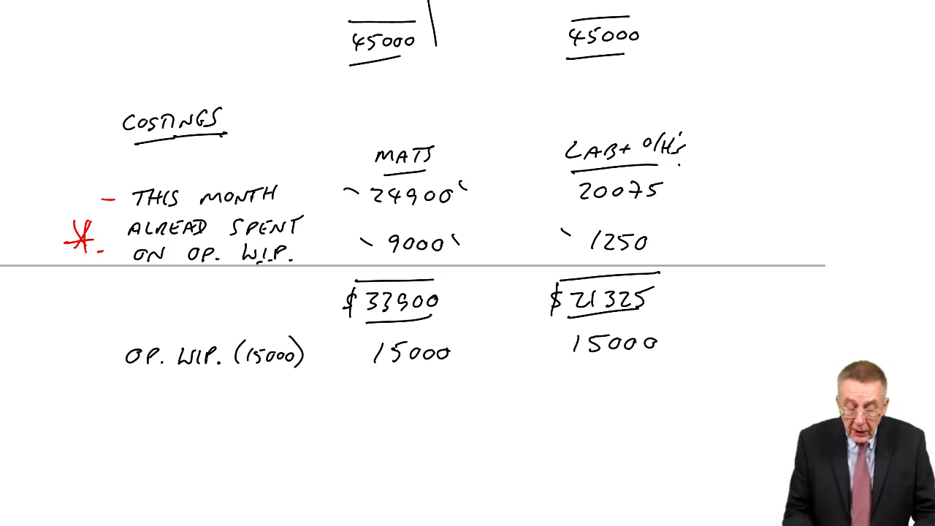
- Write 'START TO FINISH' with 25000 in both columns and rule off for the 40000 total
{"action": "type", "text": "START TC"}
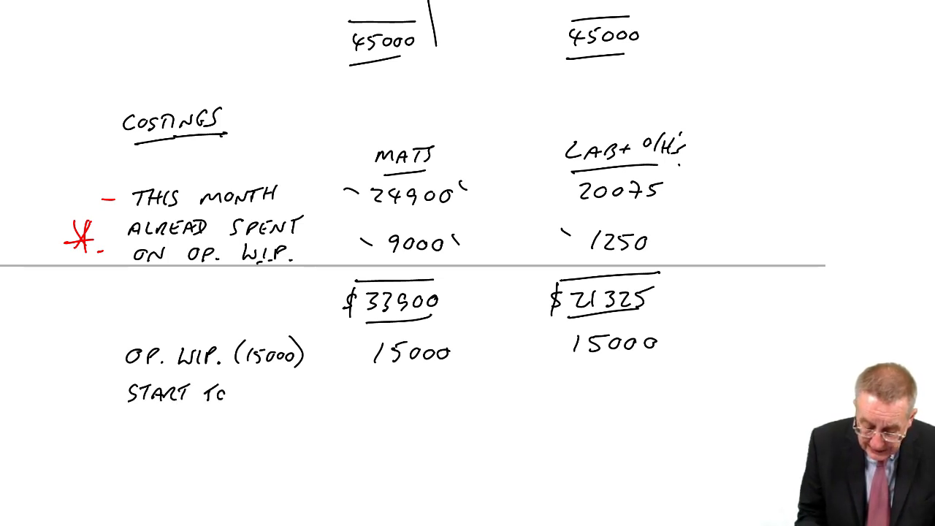
{"action": "type", "text": "FINIS"}
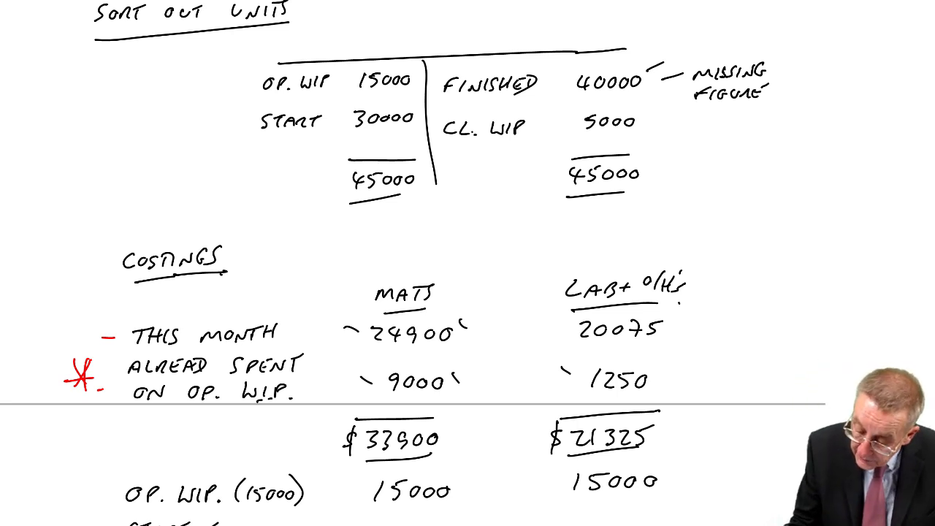
{"action": "scroll", "scroll_direction": "down", "scroll_amount": 3}
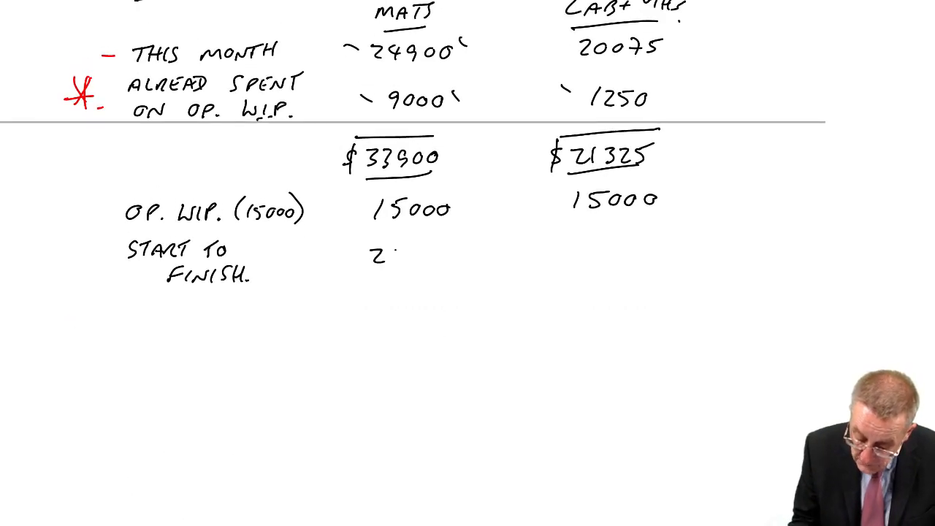
{"action": "type", "text": "25000"}
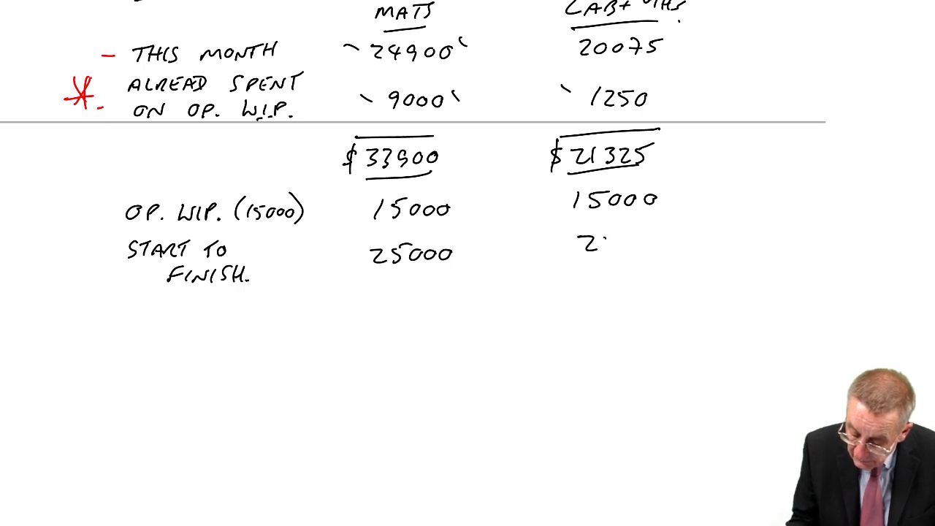
{"action": "type", "text": "25000"}
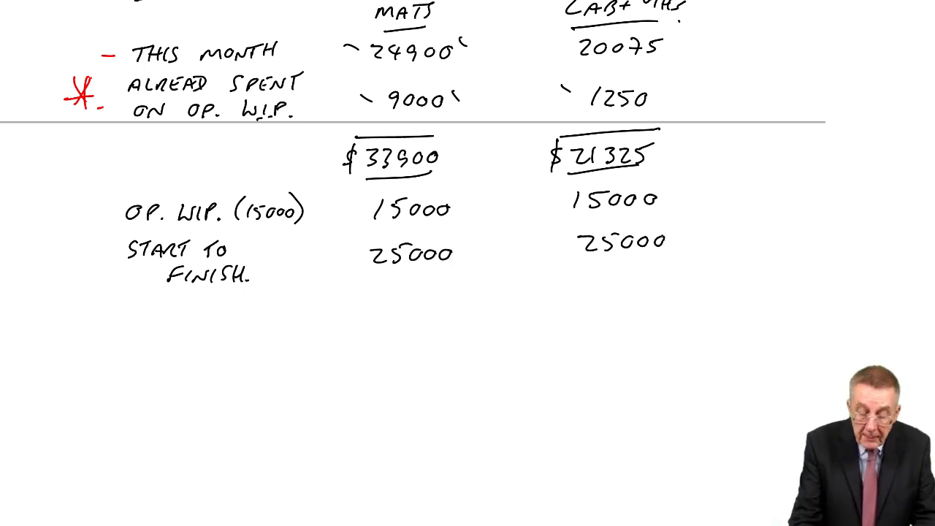
{"action": "left_click_drag", "start_coordinate": [117, 197], "coordinate": [117, 285]}
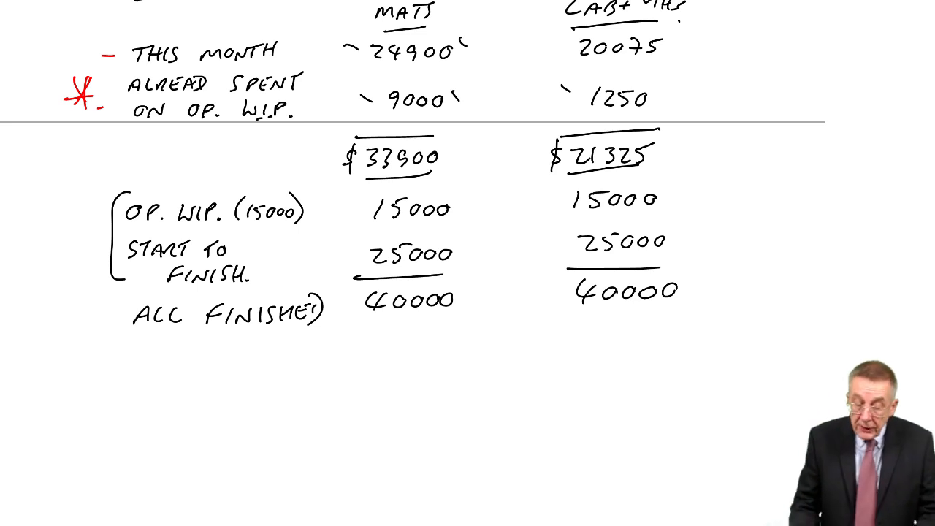
- Write the 'START CLOSING WIP (5000)' row label under the finished units
{"action": "type", "text": "STA"}
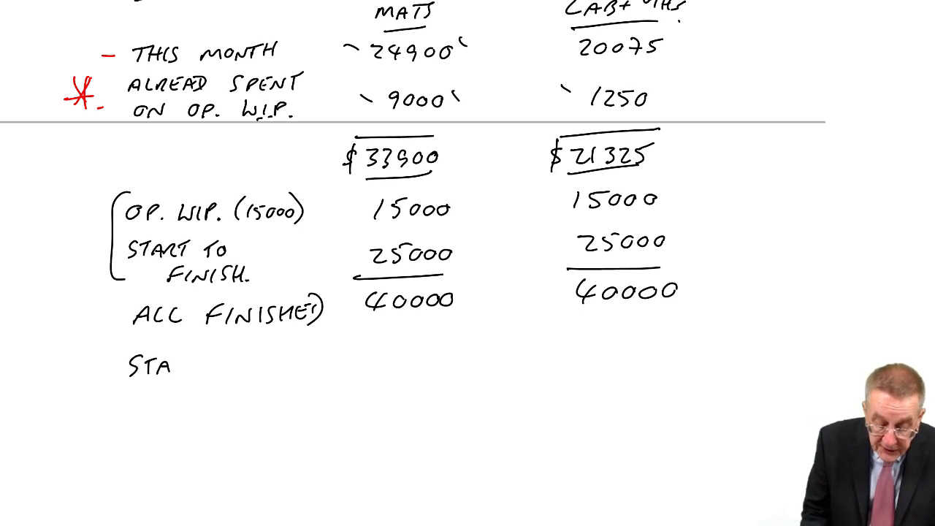
{"action": "type", "text": "START CL"}
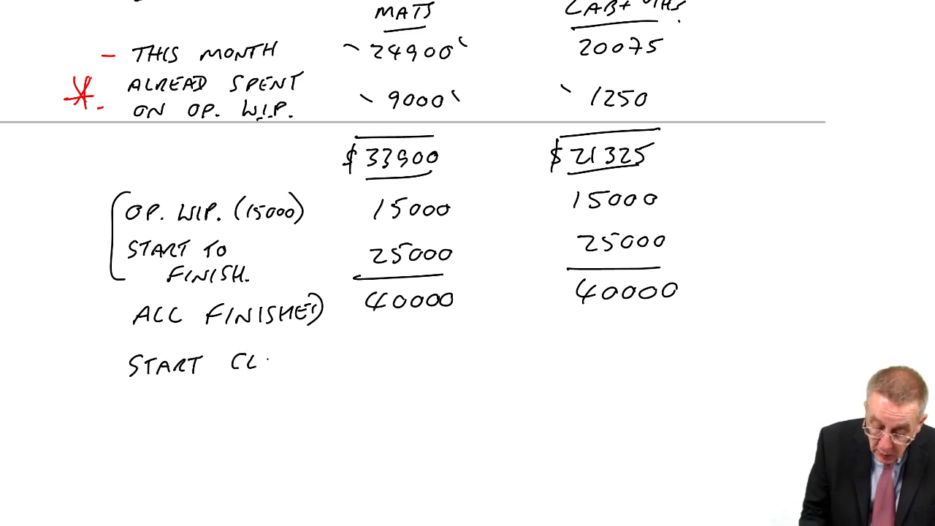
{"action": "type", "text": "CLOSING"}
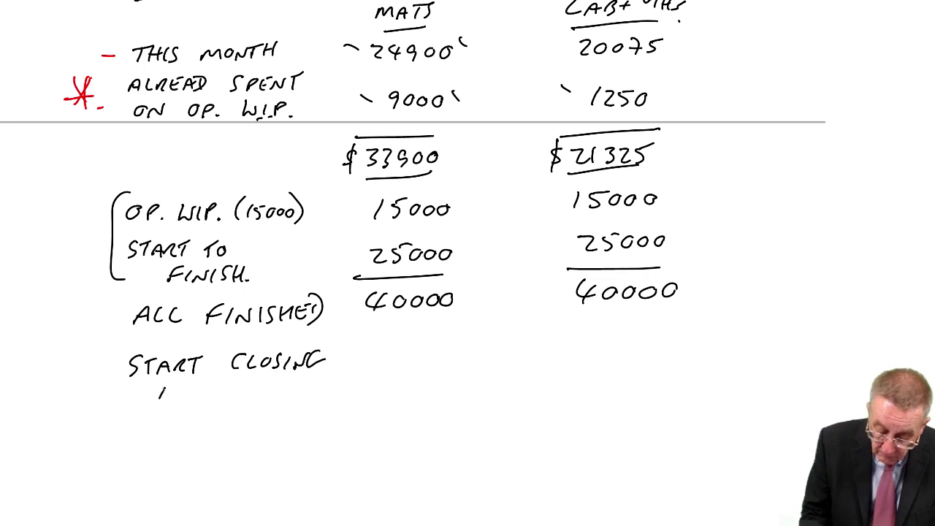
{"action": "type", "text": "WIP (5000"}
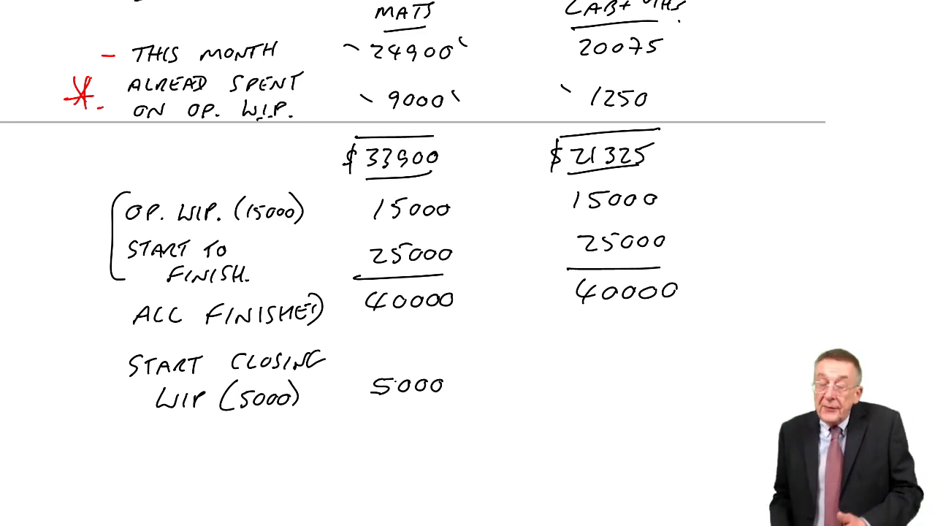
- Enter closing WIP units 5000 and 2500 with totals 45000 and 42500, starting the cost heading
{"action": "left_click", "coordinate": [491, 333]}
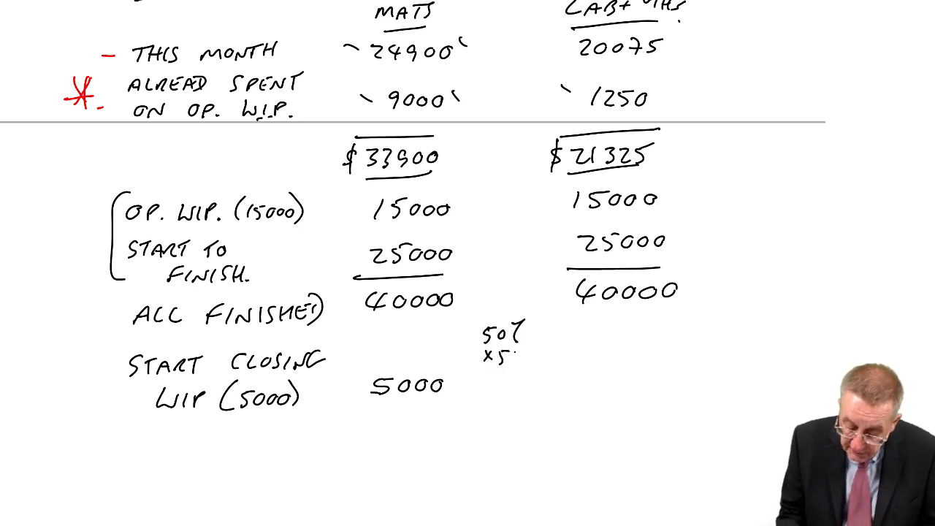
{"action": "left_click", "coordinate": [599, 382]}
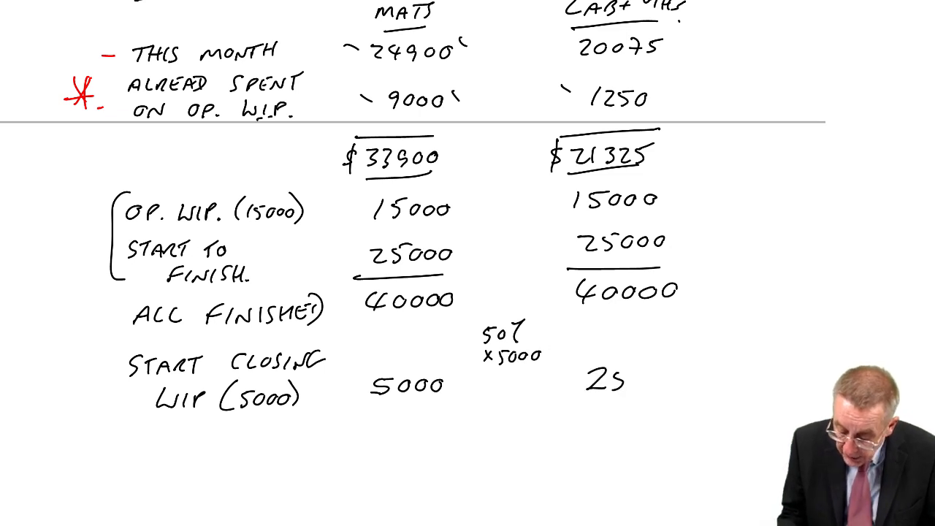
{"action": "type", "text": "00"}
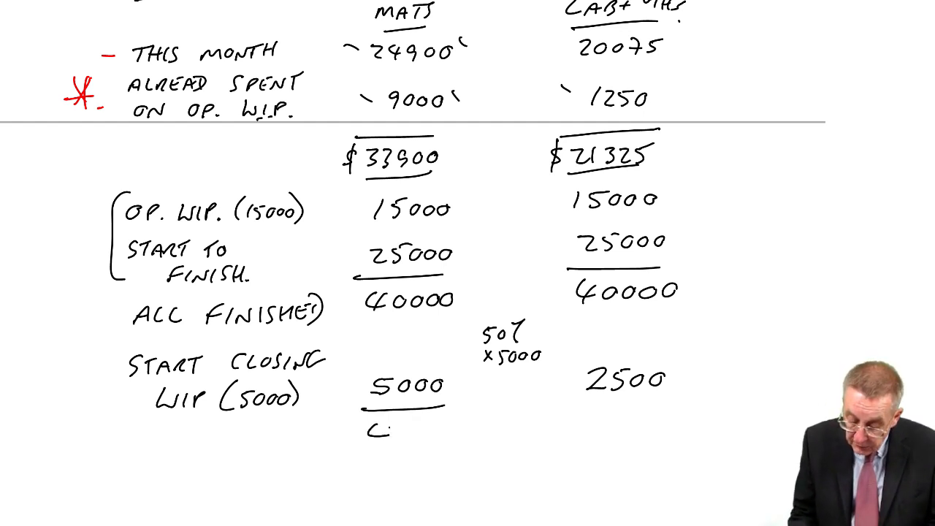
{"action": "type", "text": "45000"}
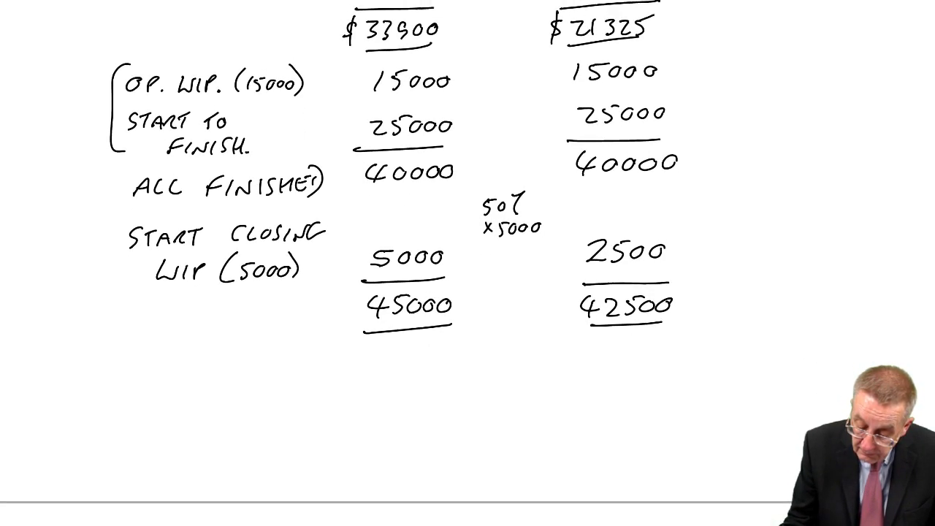
{"action": "type", "text": "Cos"}
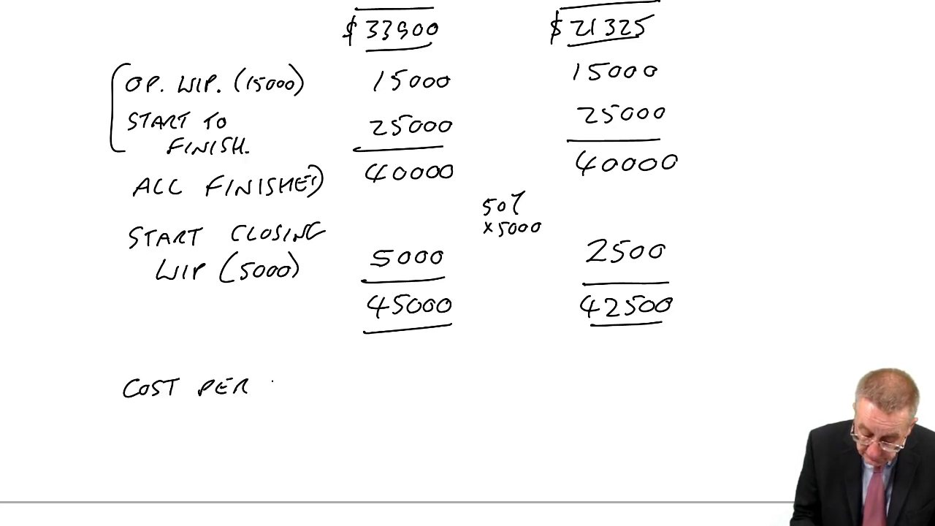
- Write COST PER UNIT and work materials as 33900/45000 = $0.7533
{"action": "type", "text": "UNIT:"}
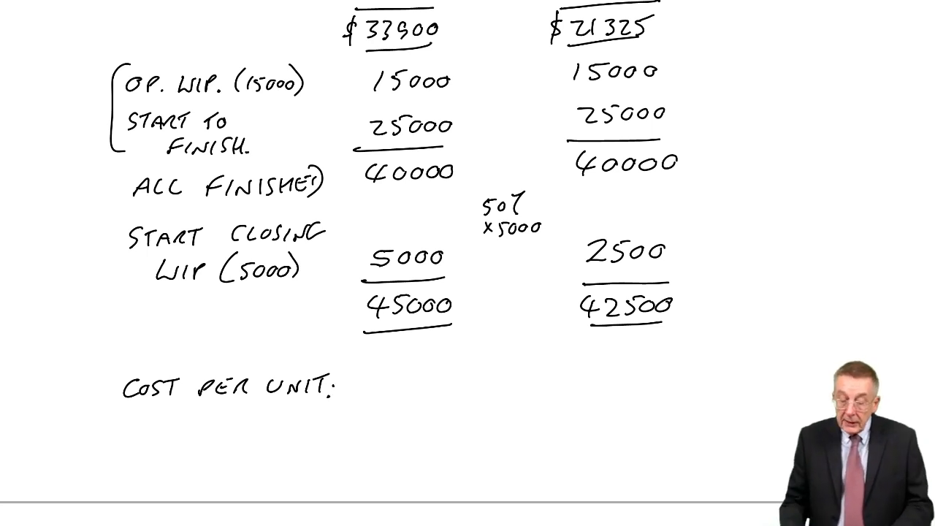
{"action": "type", "text": "33900"}
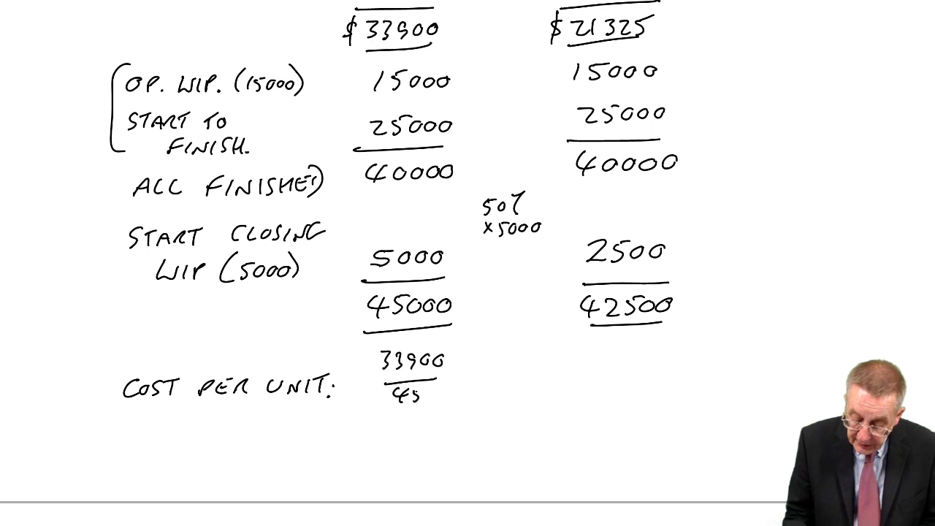
{"action": "type", "text": "45000"}
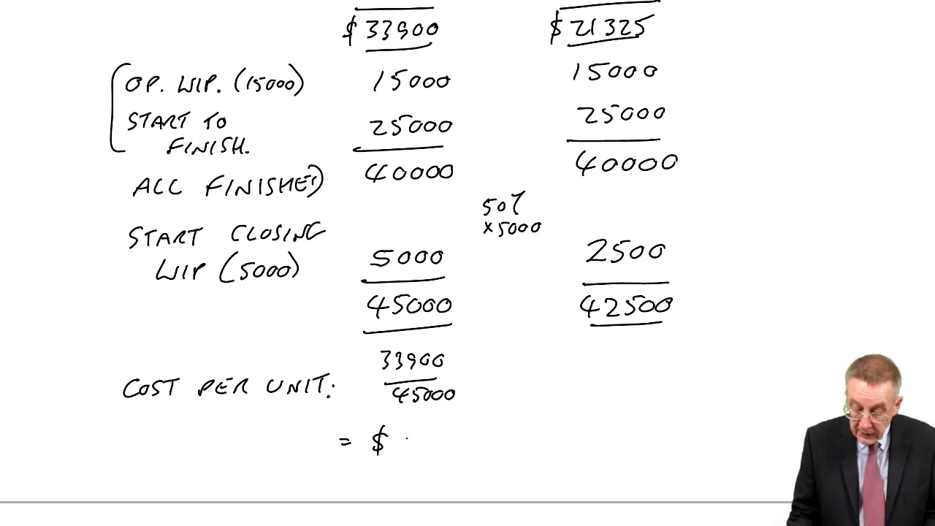
{"action": "type", "text": "0.75"}
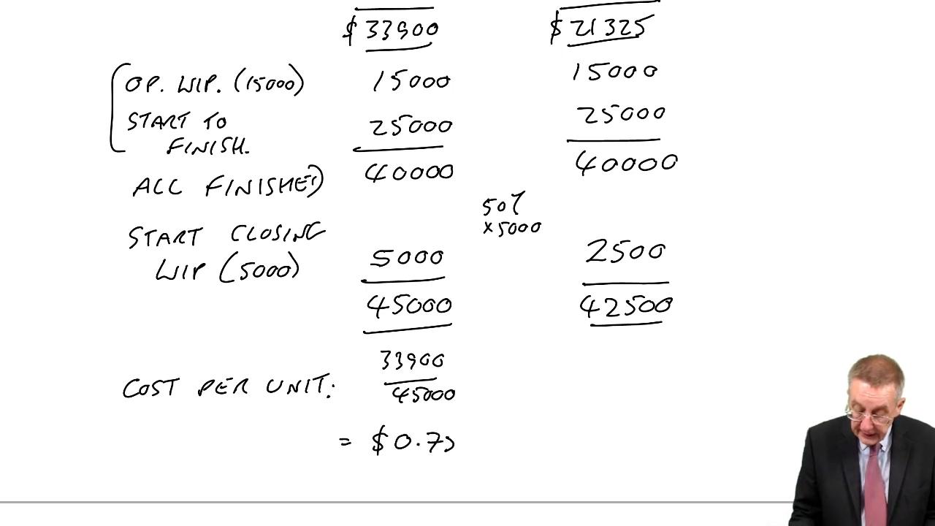
{"action": "type", "text": "7533"}
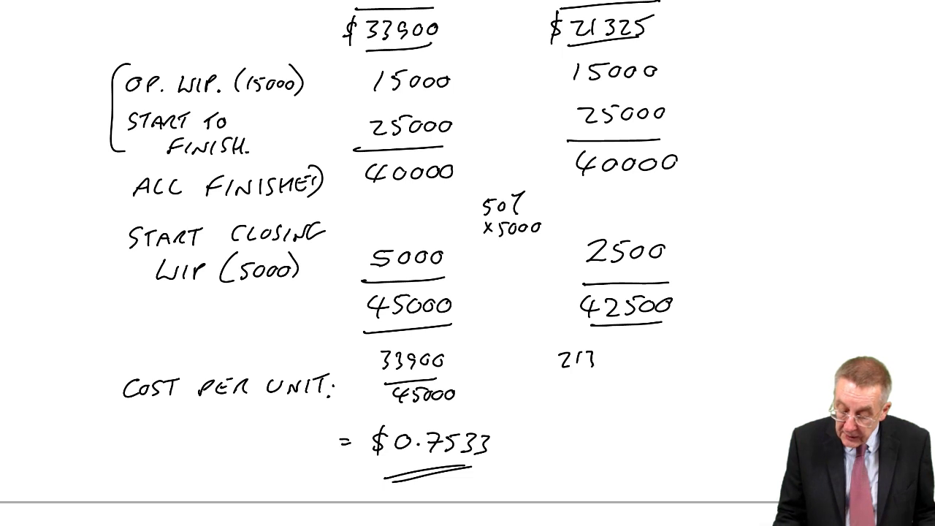
- Work labour plus overheads as 21325/42500 = $0.5018
{"action": "type", "text": "21325/4250"}
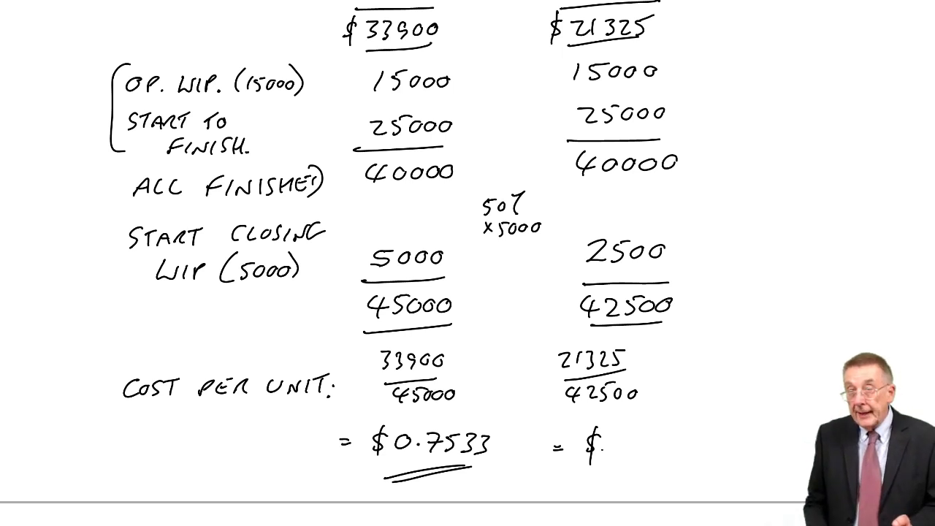
{"action": "type", "text": "0.5018"}
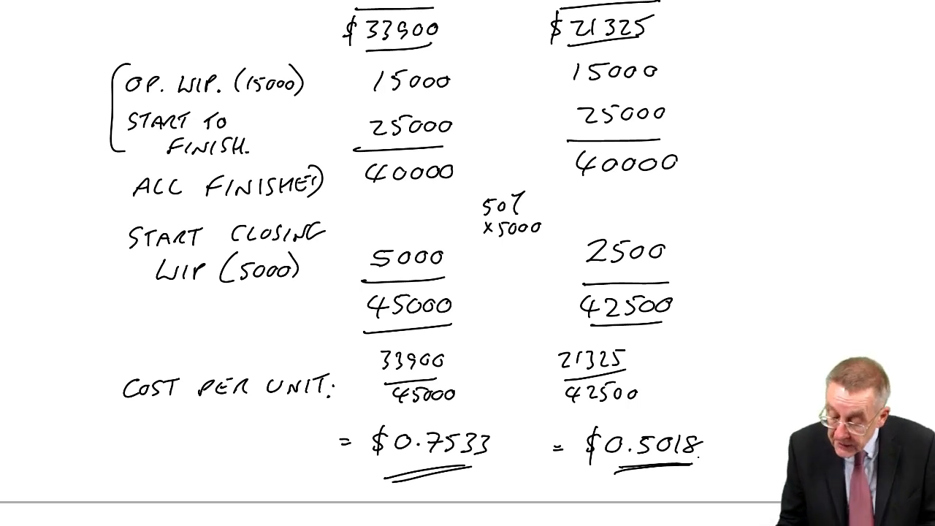
{"action": "scroll", "scroll_direction": "down", "scroll_amount": 3}
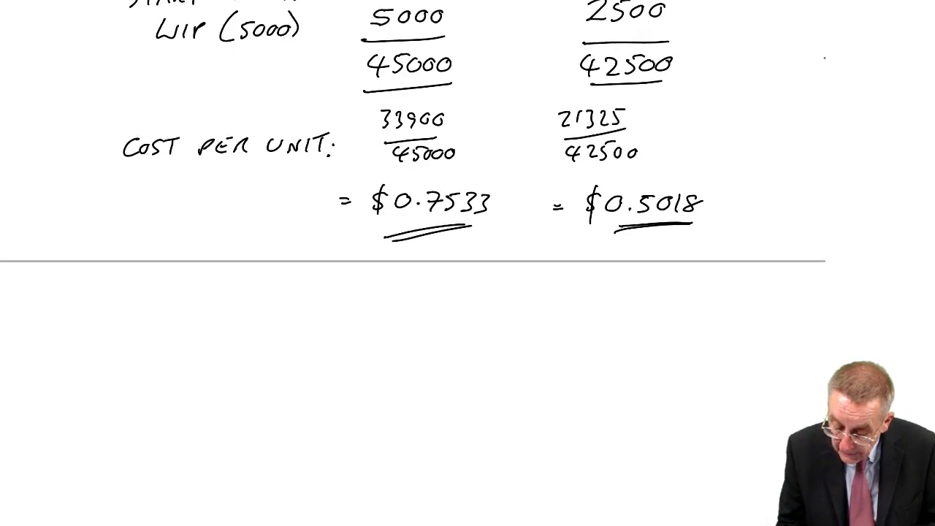
- Brace the two unit costs into a double-underlined total of $1.2551 and start the VALUATIONS heading
{"action": "left_click_drag", "start_coordinate": [353, 280], "coordinate": [715, 263]}
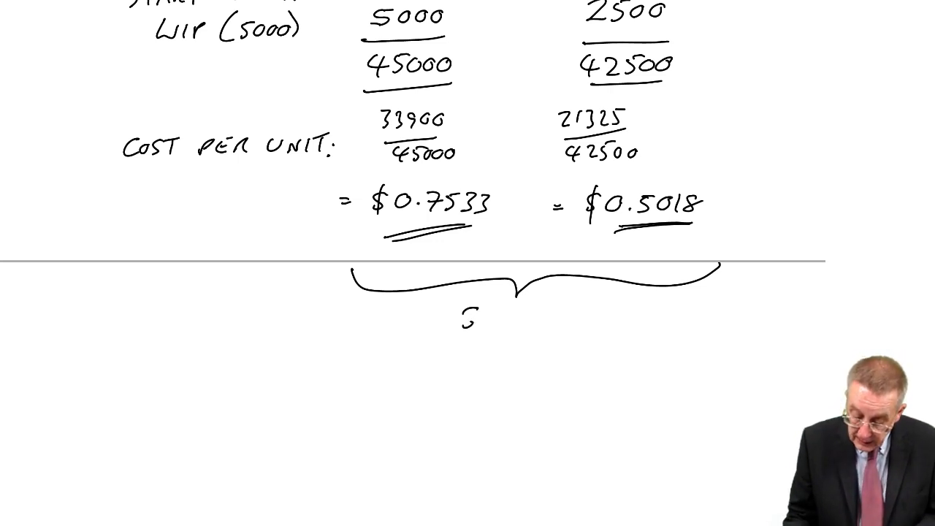
{"action": "type", "text": "$1."}
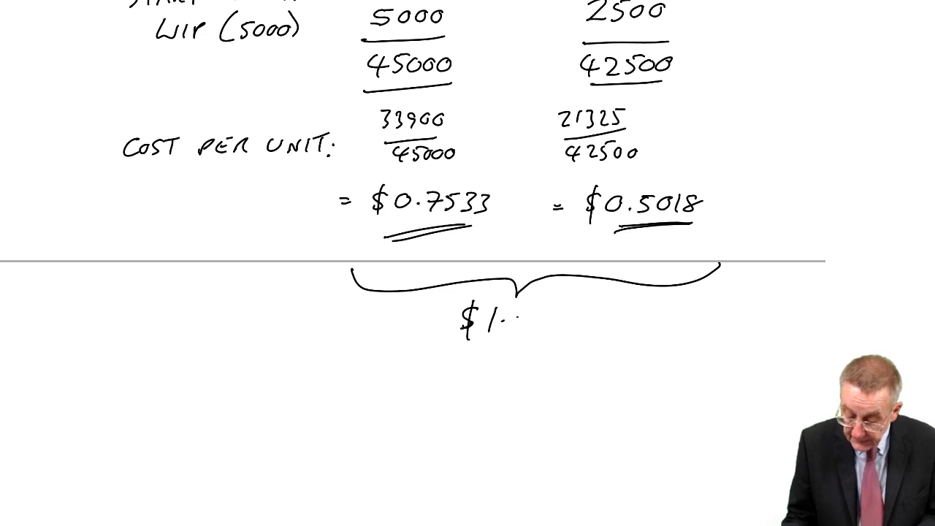
{"action": "type", "text": "2551"}
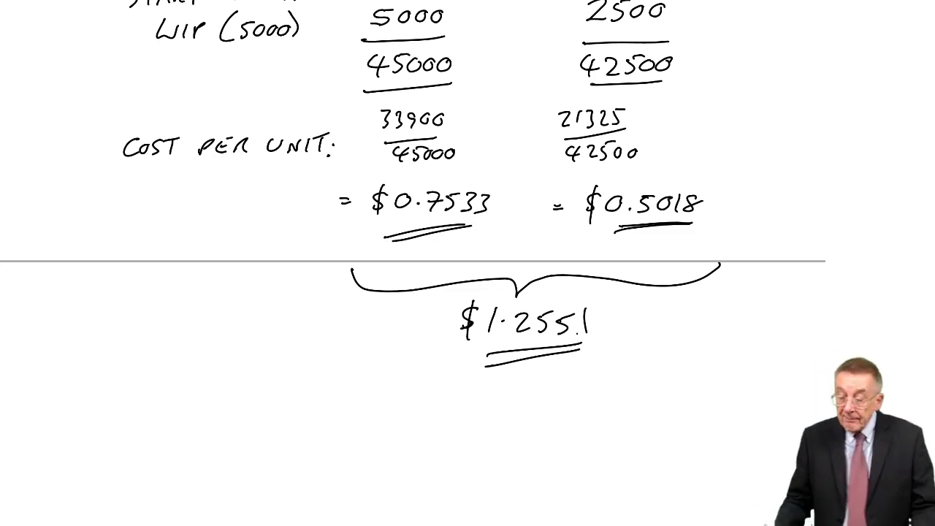
{"action": "scroll", "scroll_direction": "down", "scroll_amount": 3}
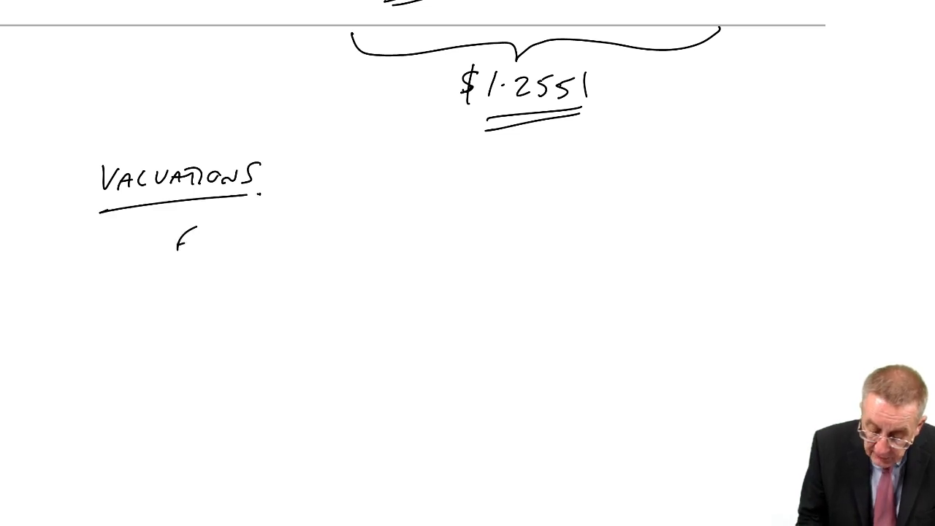
- Value finished output as 40000 × $1.2551 = $50204
{"action": "type", "text": "FINISHED"}
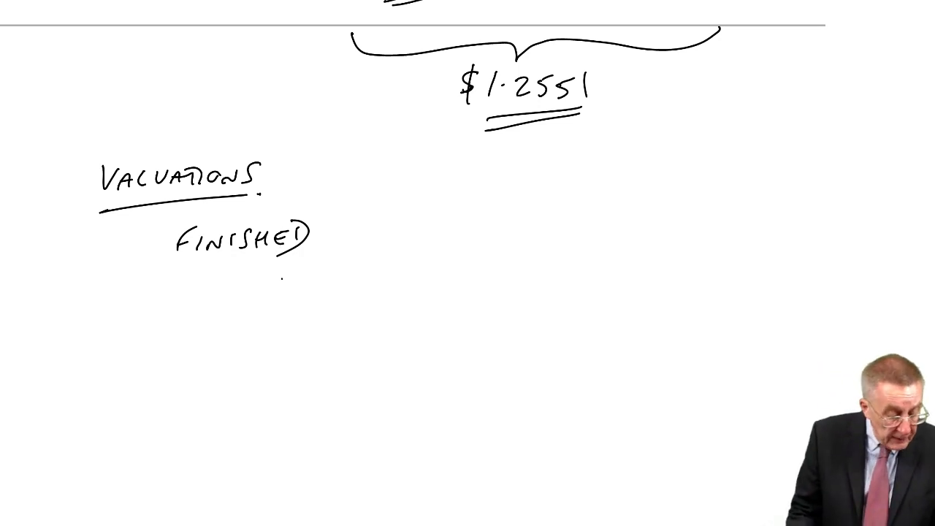
{"action": "scroll", "scroll_direction": "down", "scroll_amount": 3}
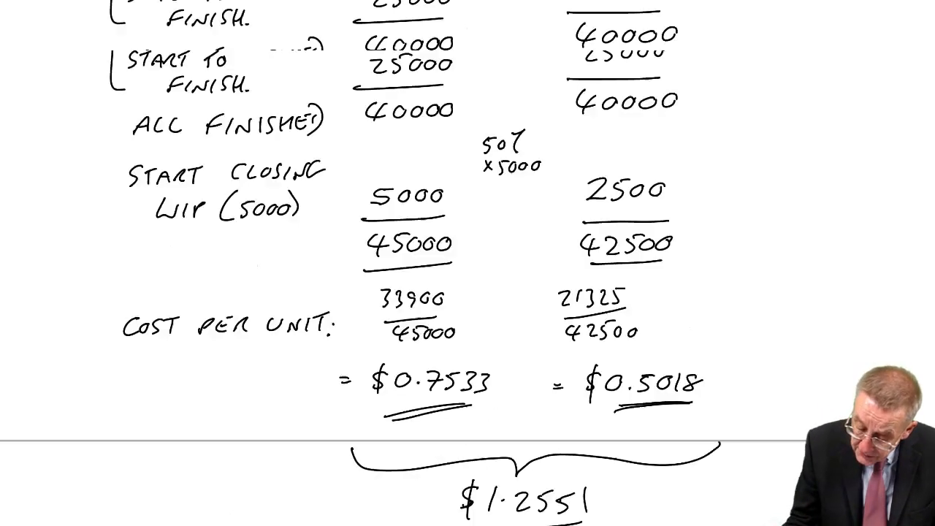
{"action": "scroll", "scroll_direction": "down", "scroll_amount": 3}
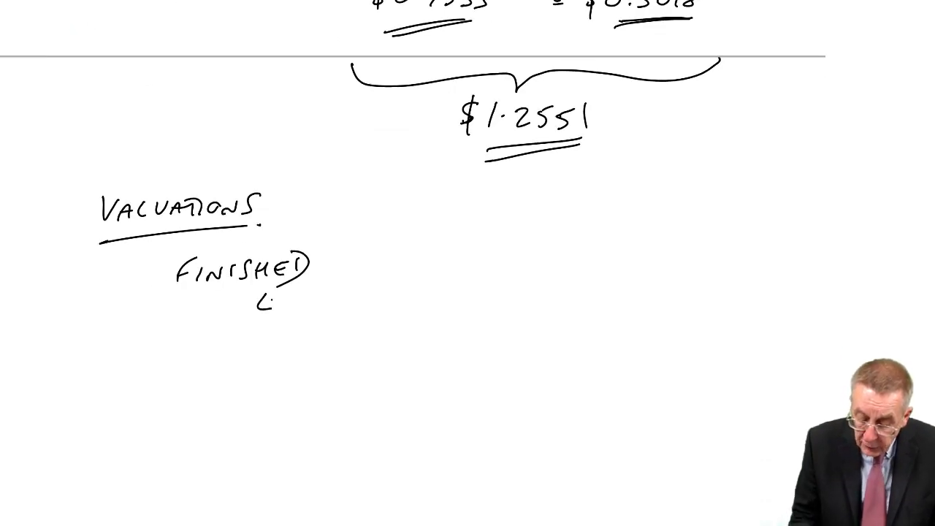
{"action": "type", "text": "40000 x"}
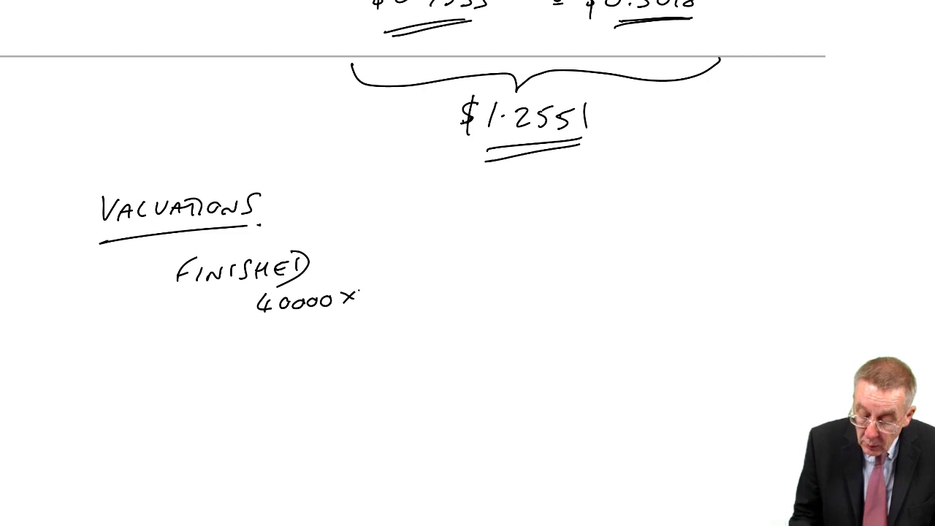
{"action": "type", "text": "1.2551 ="}
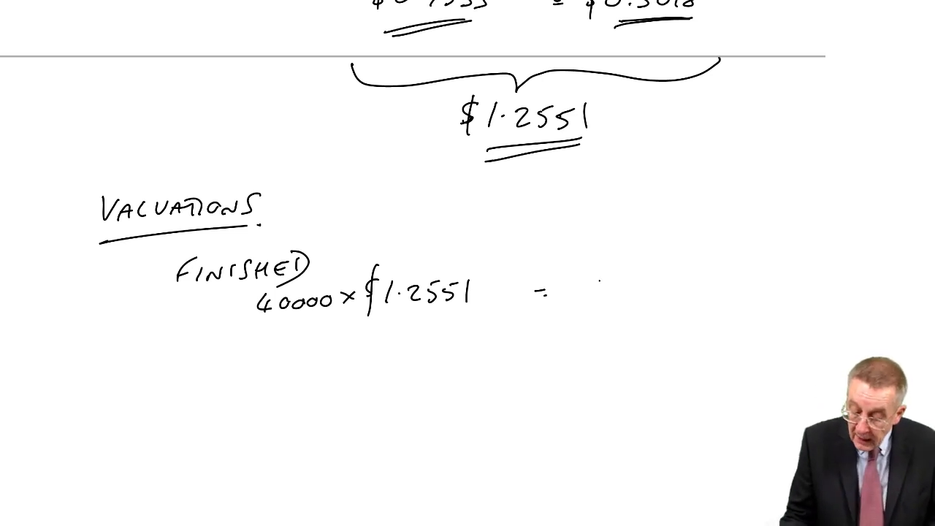
{"action": "type", "text": "$50"}
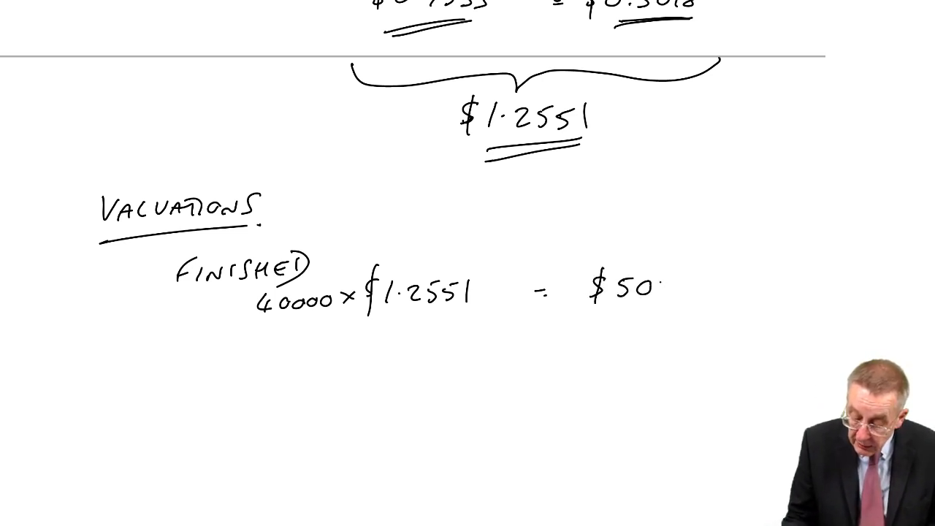
{"action": "type", "text": "204"}
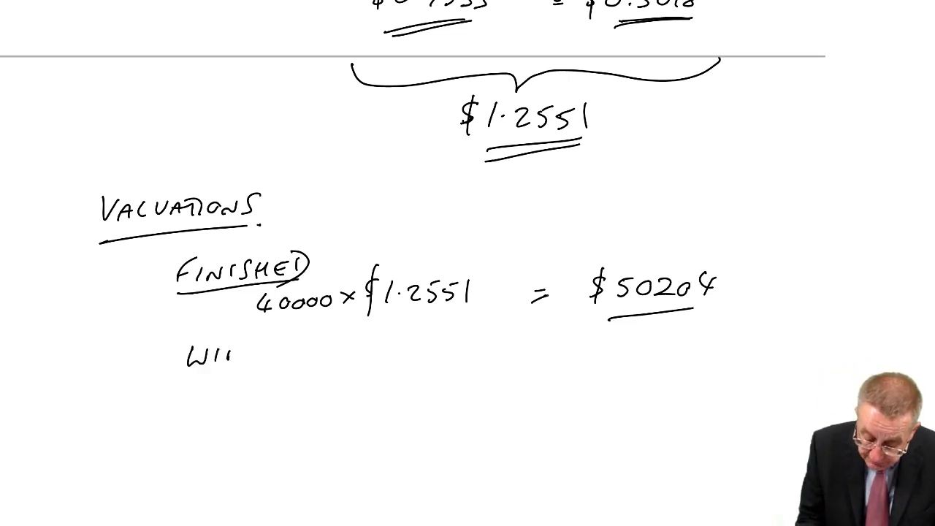
- Value closing WIP materials as 5000 × 100% × $0.7533 = 3767
{"action": "type", "text": "WIP."}
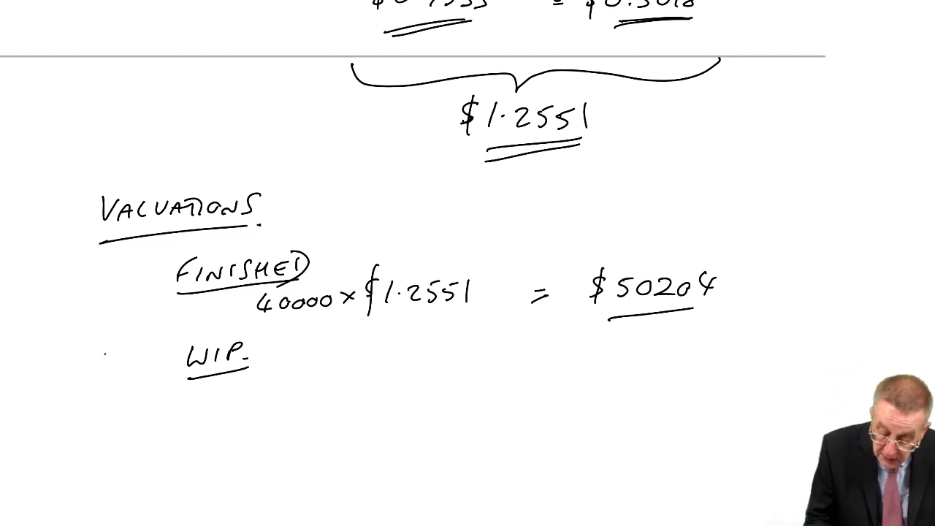
{"action": "type", "text": "CLOSING"}
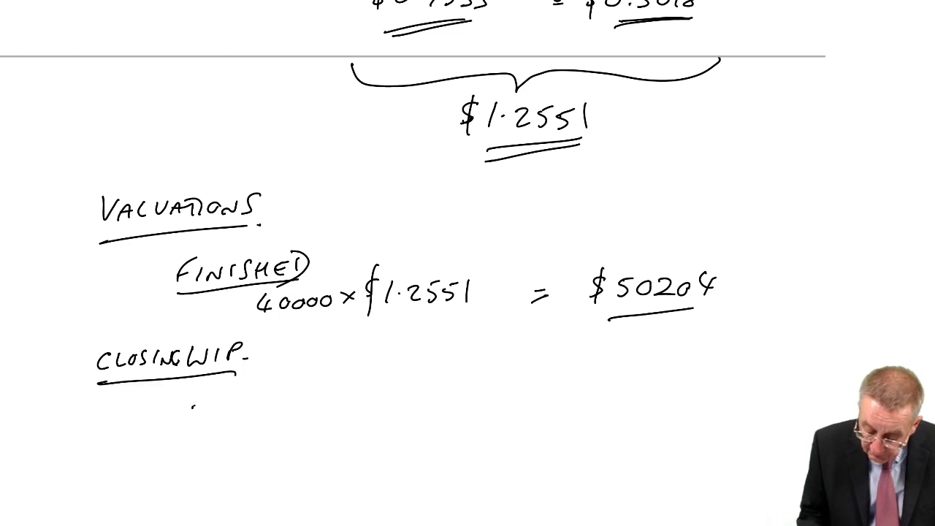
{"action": "type", "text": "MATS:"}
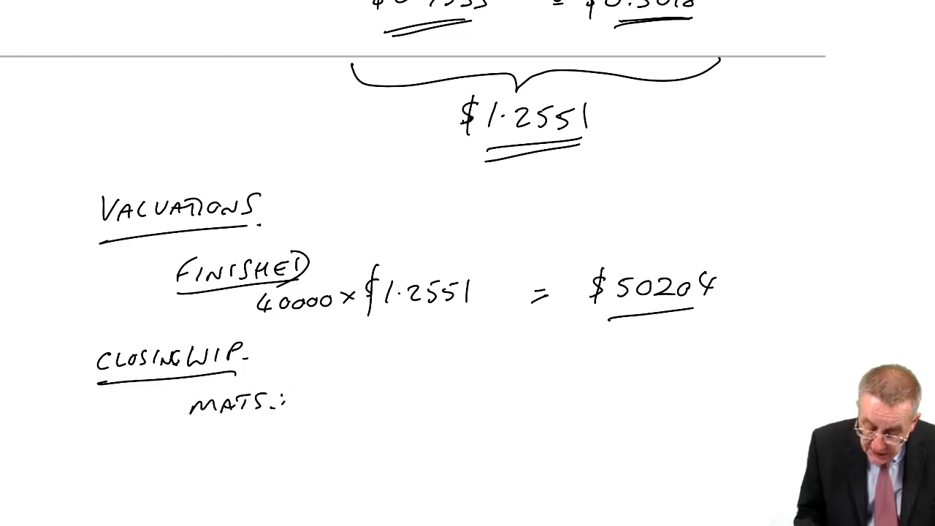
{"action": "type", "text": "5000"}
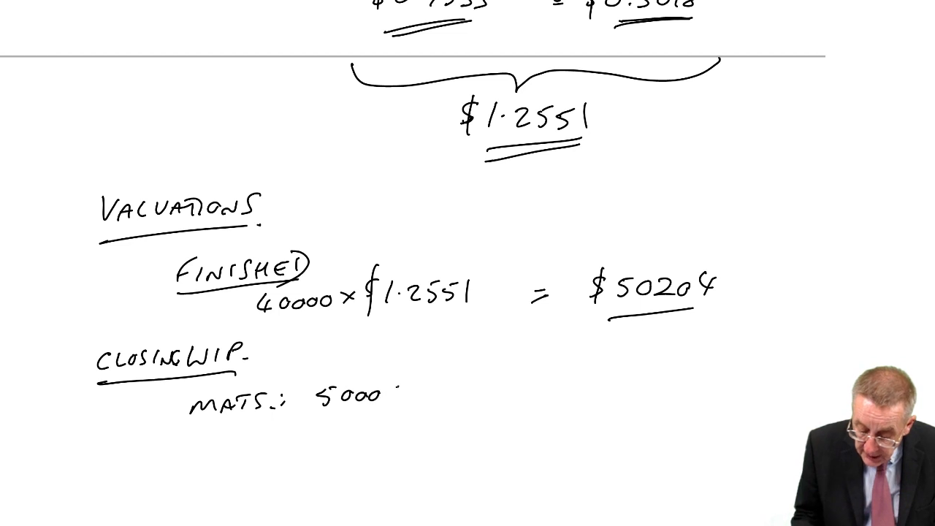
{"action": "type", "text": "× 100%"}
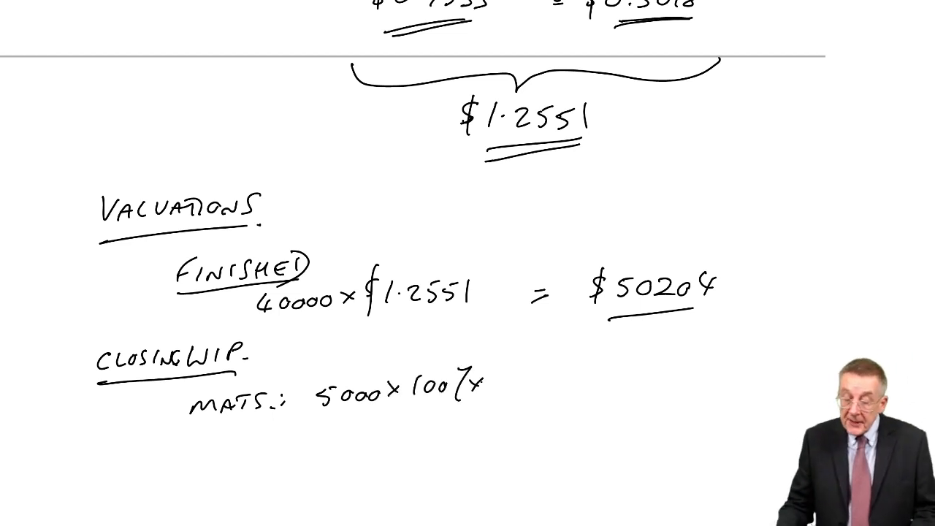
{"action": "type", "text": "$."}
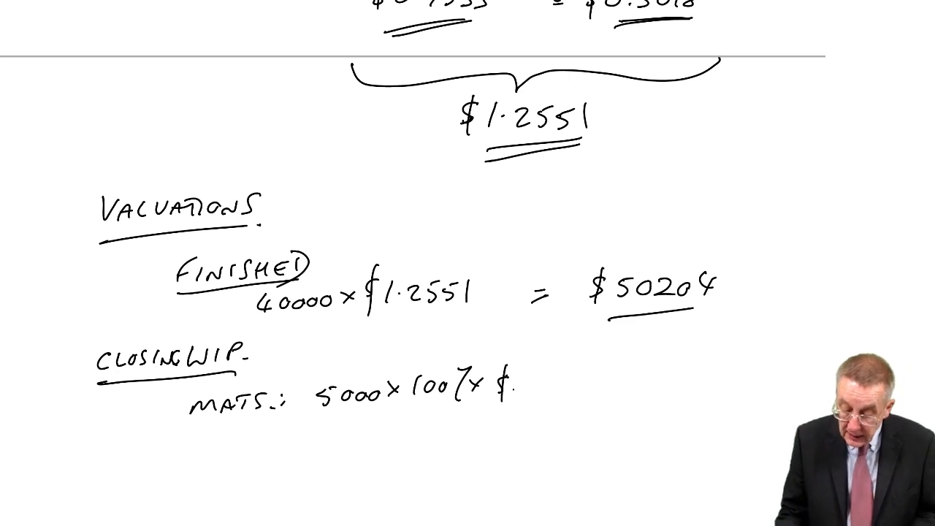
{"action": "type", "text": "0.7533 ="}
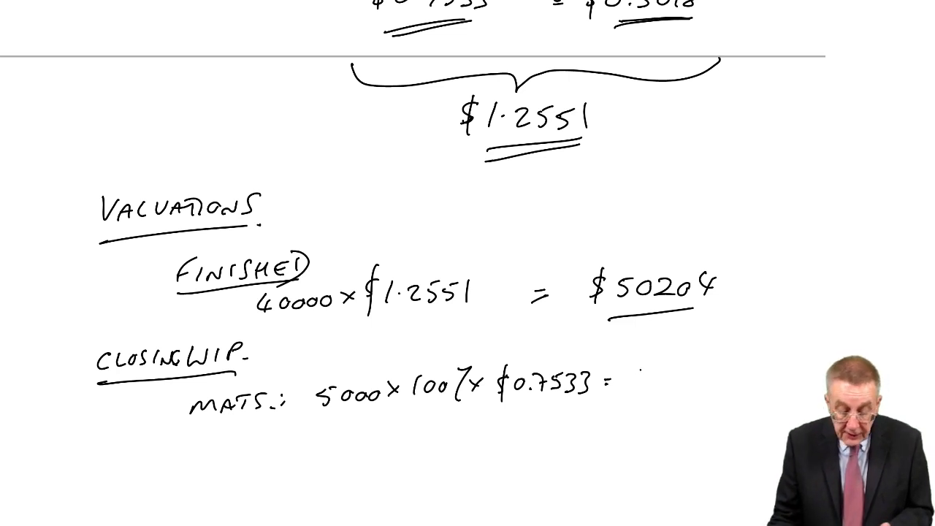
{"action": "type", "text": "3767"}
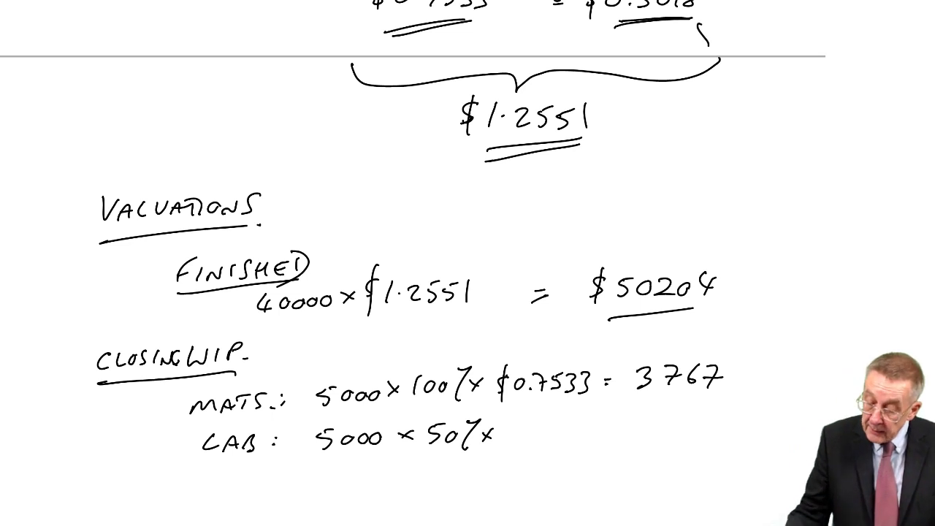
- Value closing WIP labour at $0.5018 = 1254 and total closing WIP as $5021
{"action": "type", "text": "$"}
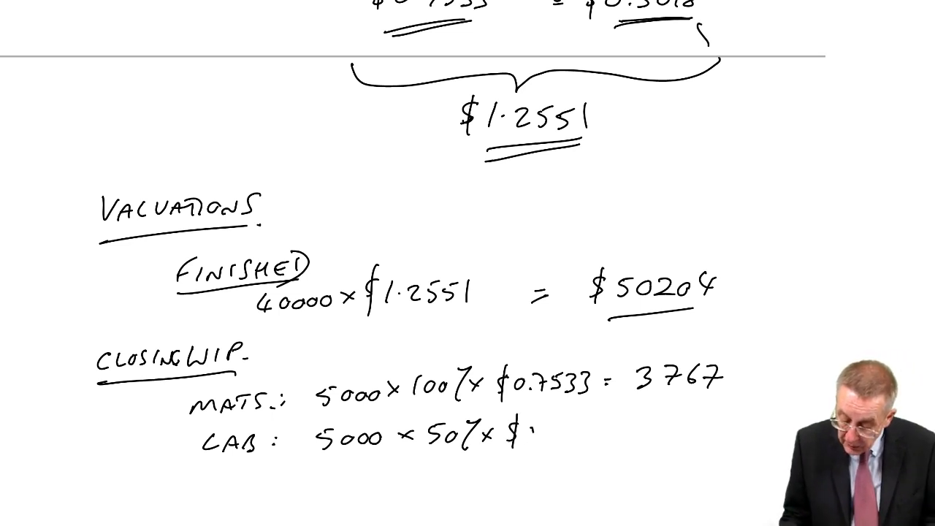
{"action": "type", "text": "$0.5018 ="}
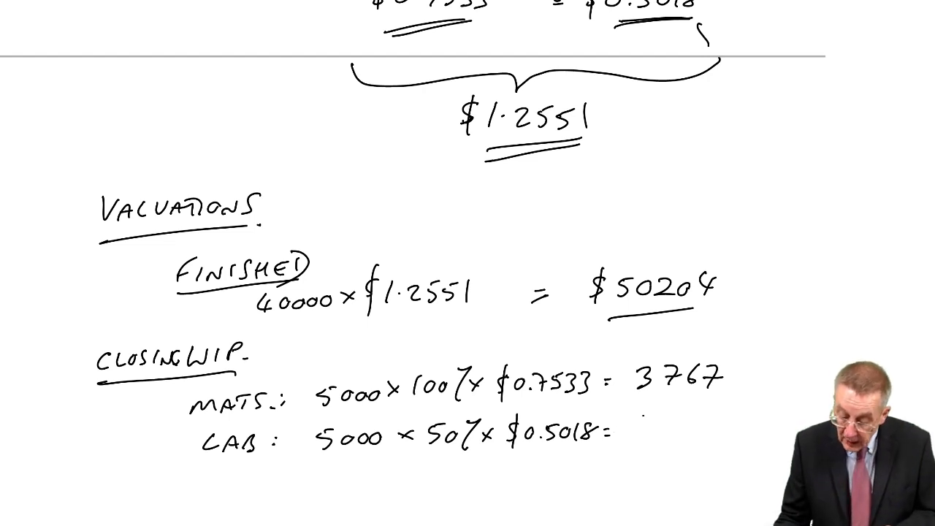
{"action": "type", "text": "1254"}
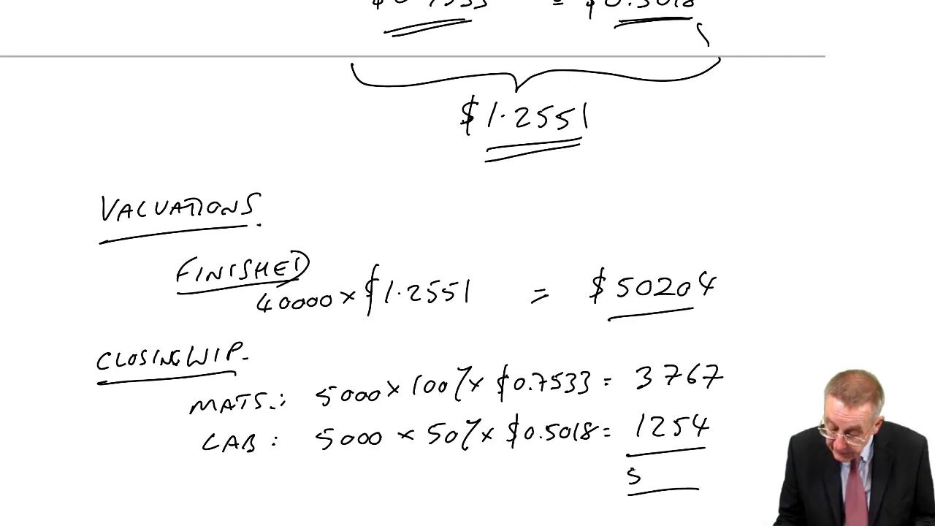
{"action": "type", "text": "5021"}
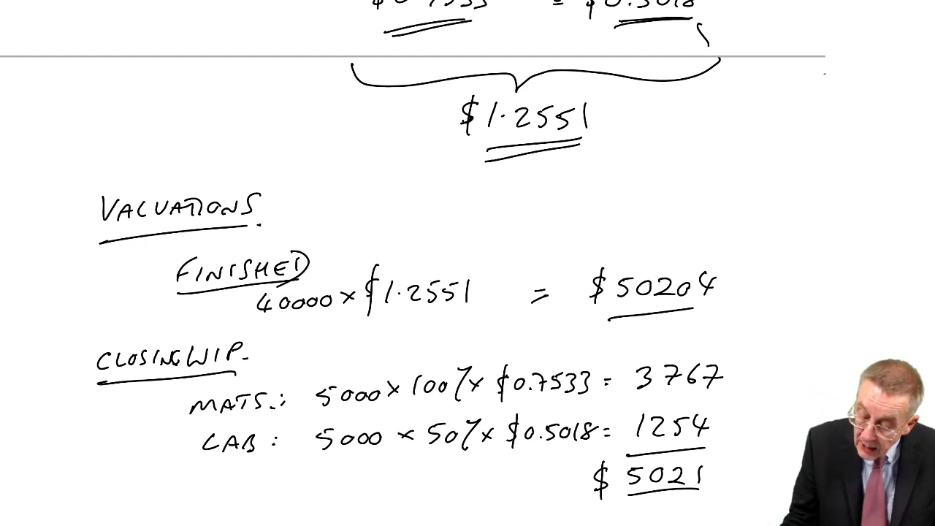
- Head the PROCESS A/C and enter opening WIP of 15,000 units at $10,250
{"action": "scroll", "scroll_direction": "down", "scroll_amount": 3}
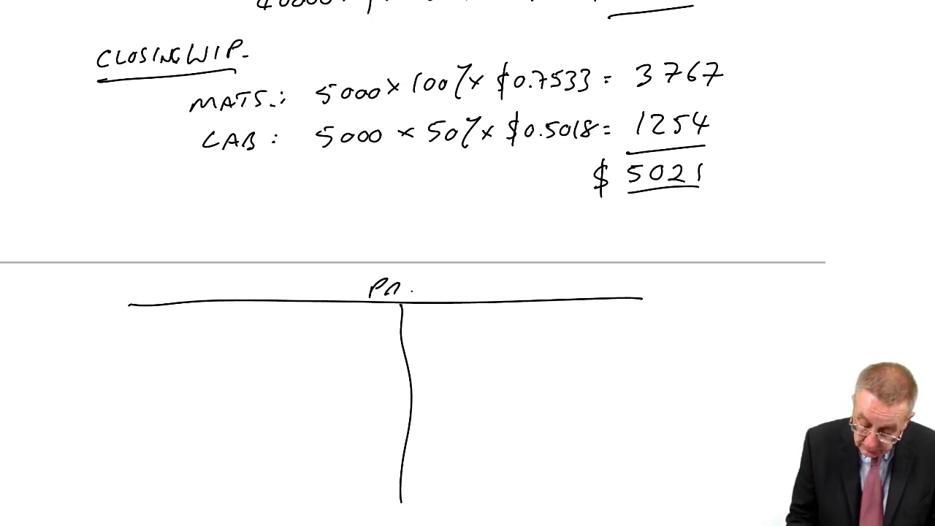
{"action": "type", "text": "PROCESS"}
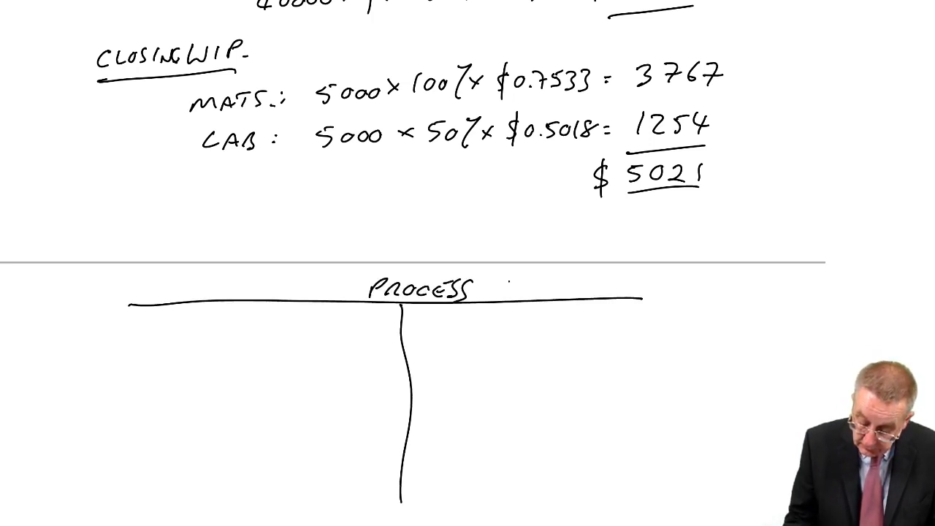
{"action": "type", "text": "A/C."}
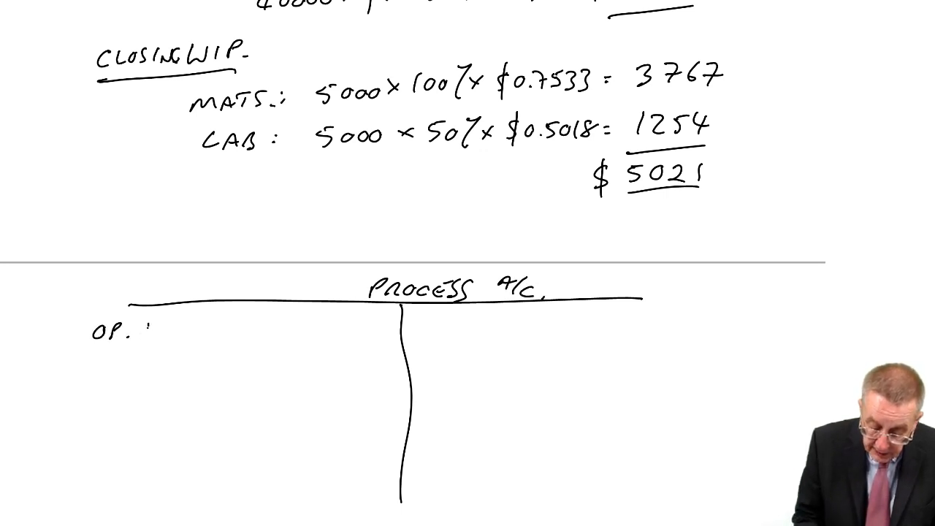
{"action": "type", "text": "WIP:"}
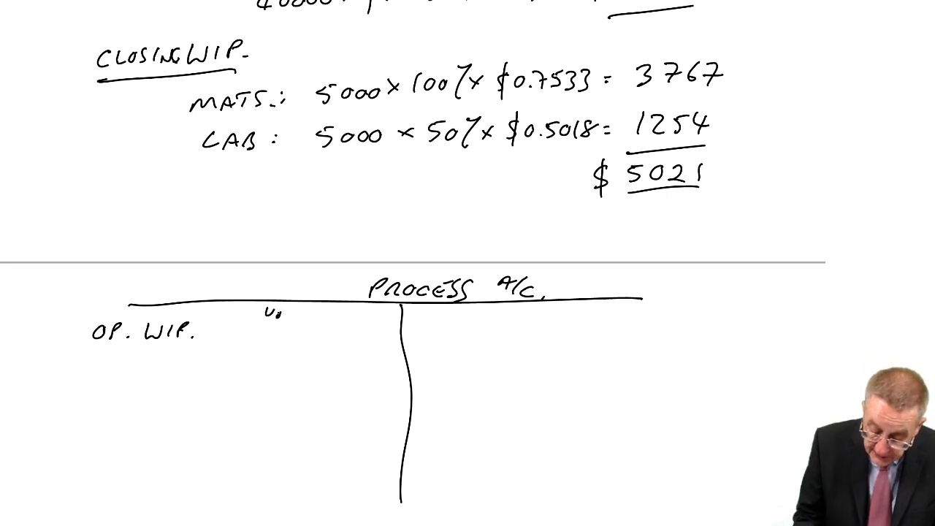
{"action": "type", "text": "UNITS 15"}
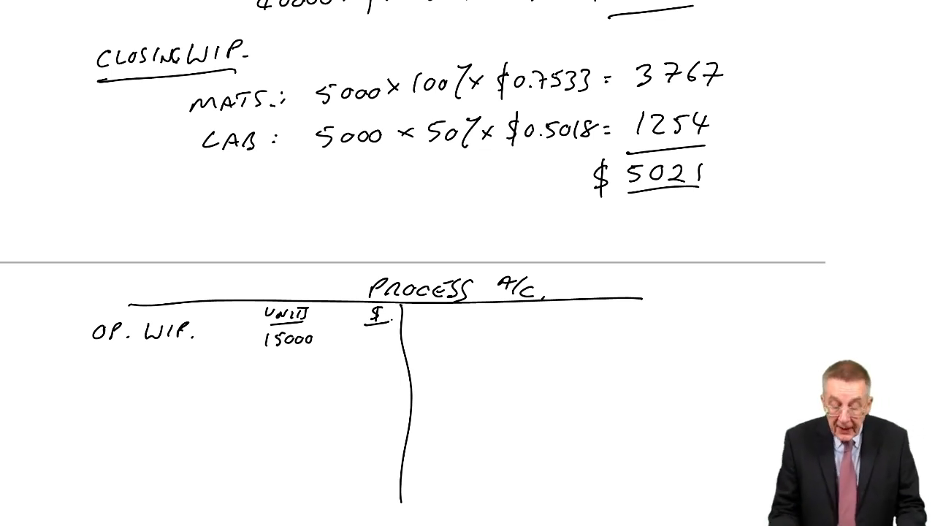
{"action": "type", "text": "1023"}
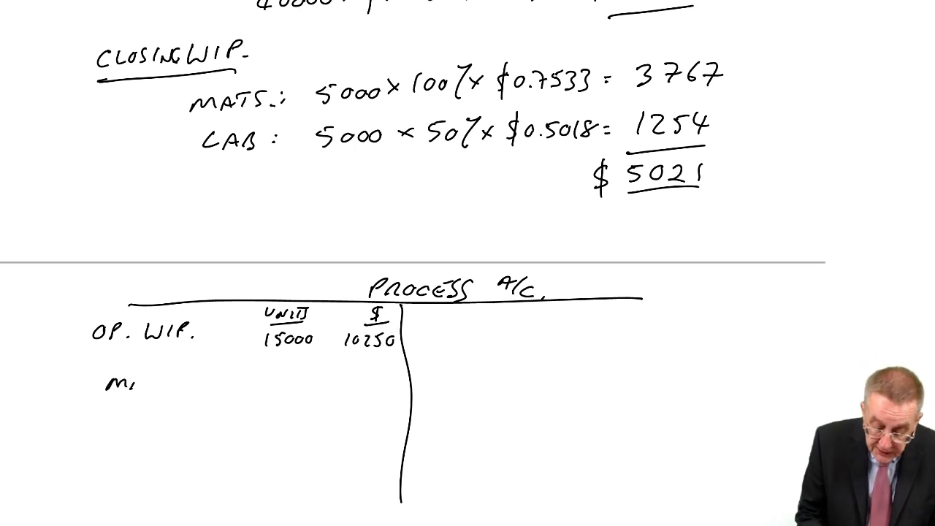
- Enter materials 30,000 units $24,900 and labour $20,075 on the debit side
{"action": "type", "text": "MATS."}
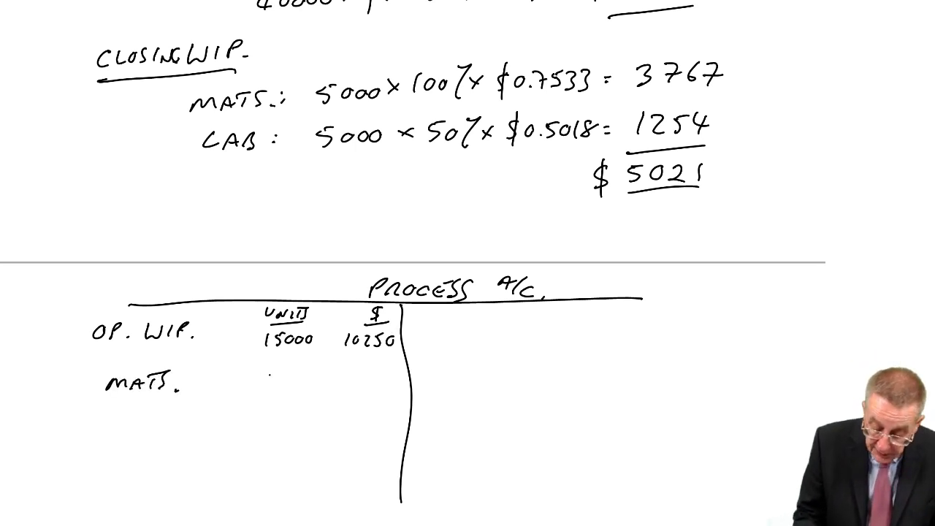
{"action": "type", "text": "30000"}
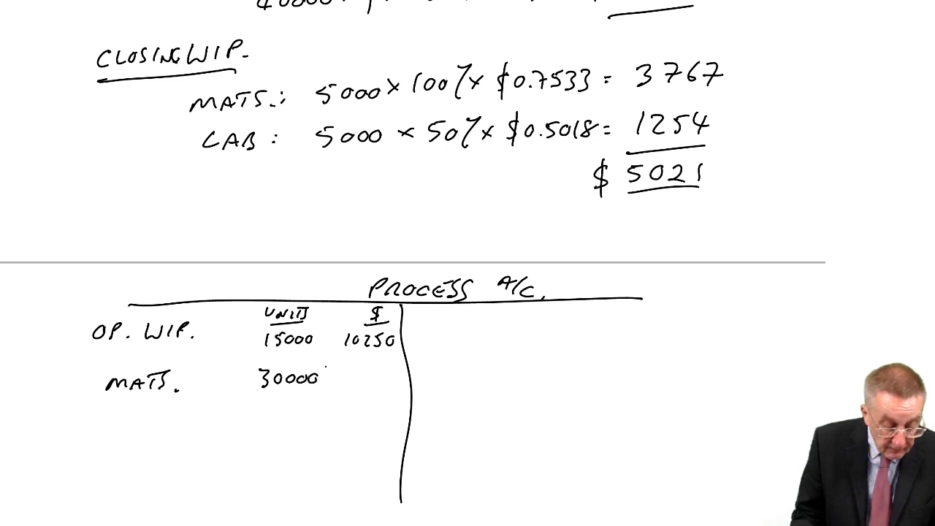
{"action": "type", "text": "2490."}
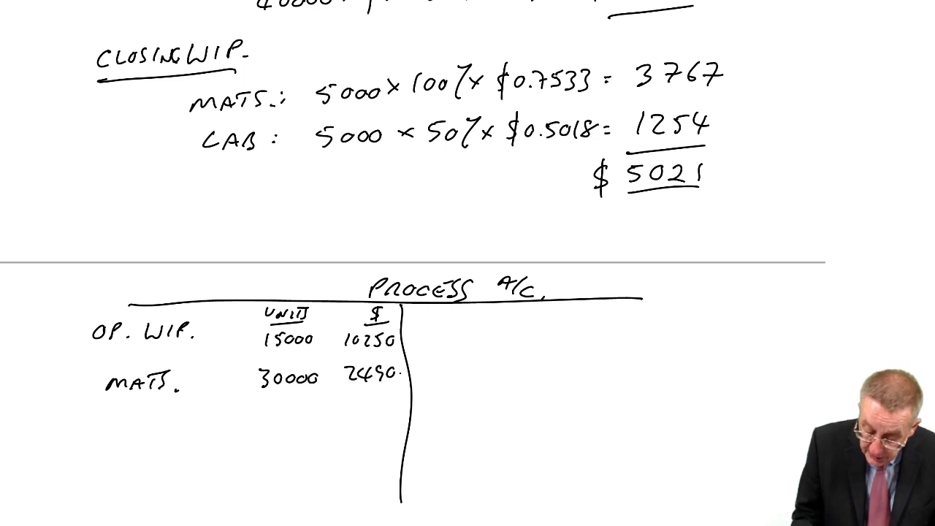
{"action": "type", "text": "LAB."}
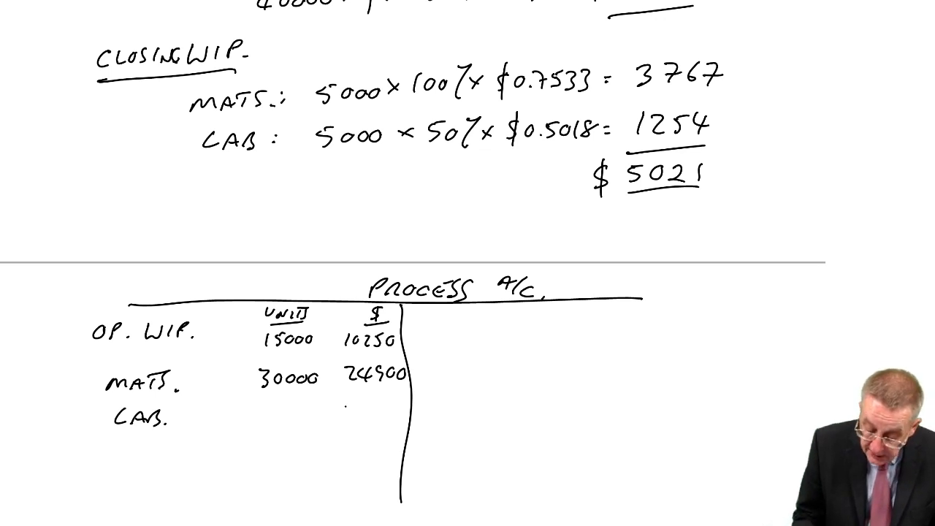
{"action": "type", "text": "20075"}
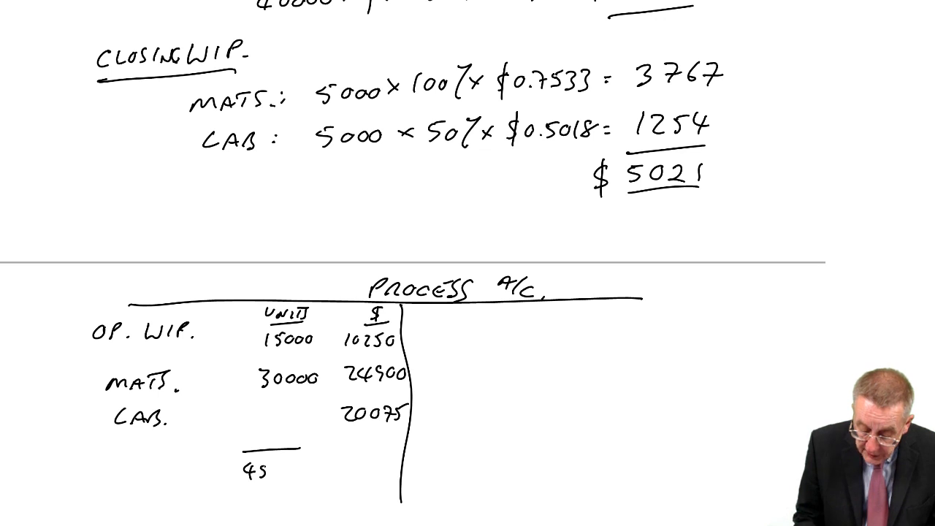
- Total the debit side at 45,000 units and $55,225
{"action": "type", "text": "45000"}
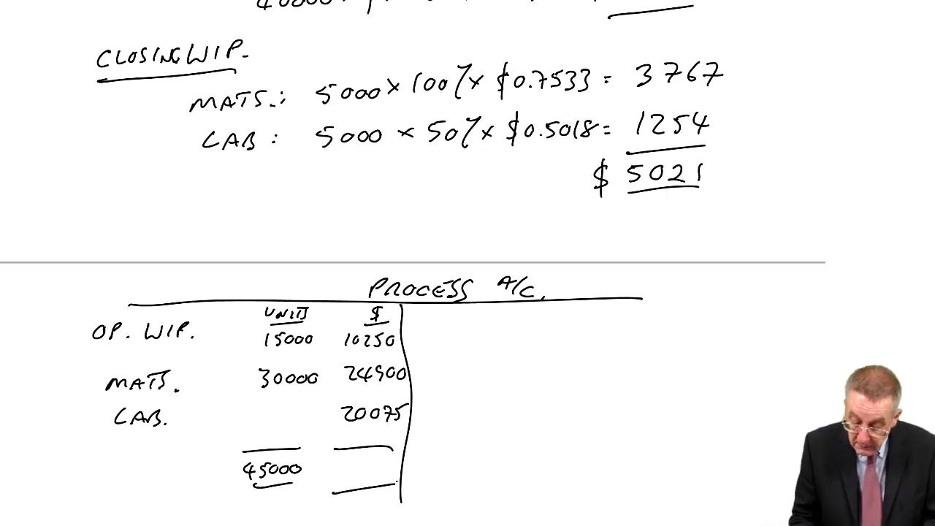
{"action": "type", "text": "55."}
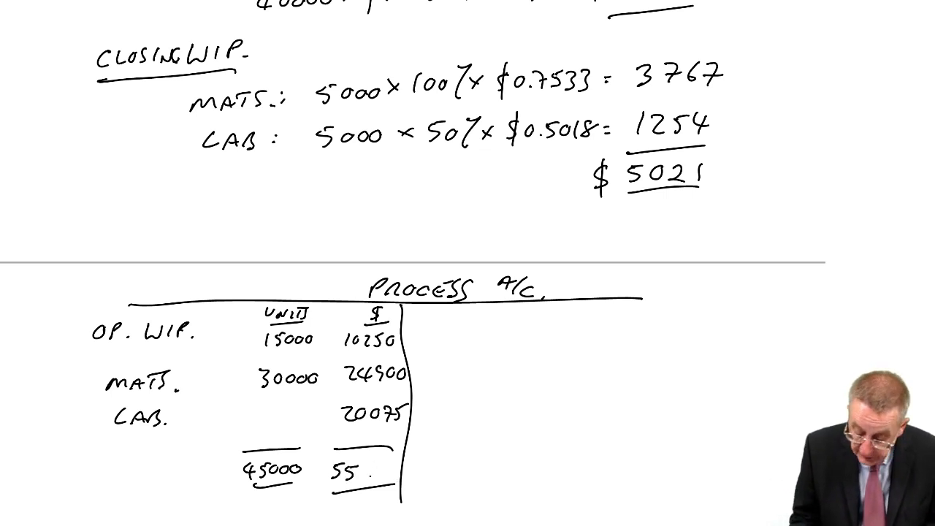
{"action": "type", "text": "225"}
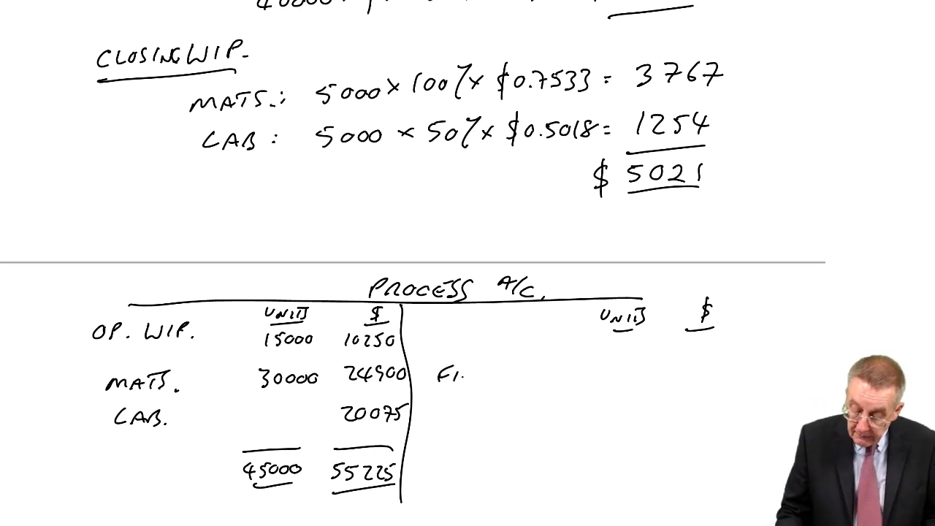
- Enter finished 40,000 units and closing WIP, with units totalling 45,000 on the credit side
{"action": "type", "text": "FINISHE"}
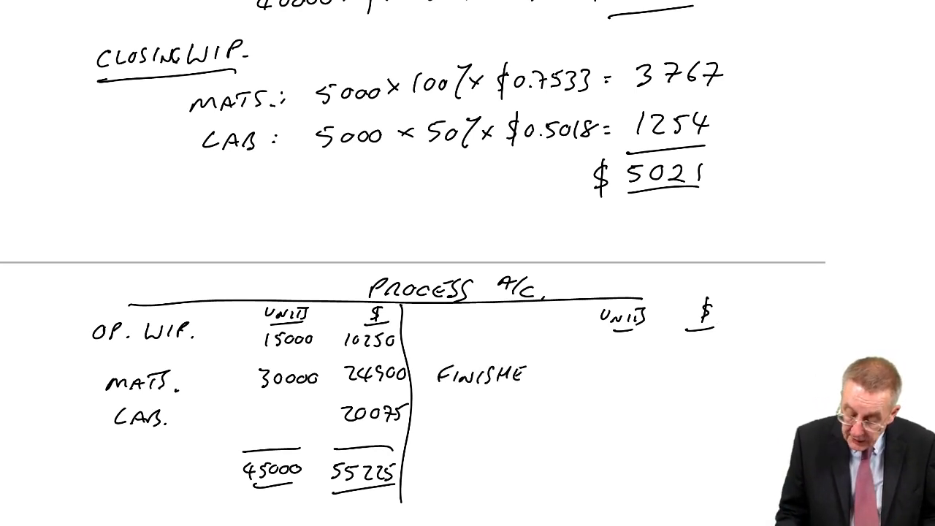
{"action": "type", "text": "40000"}
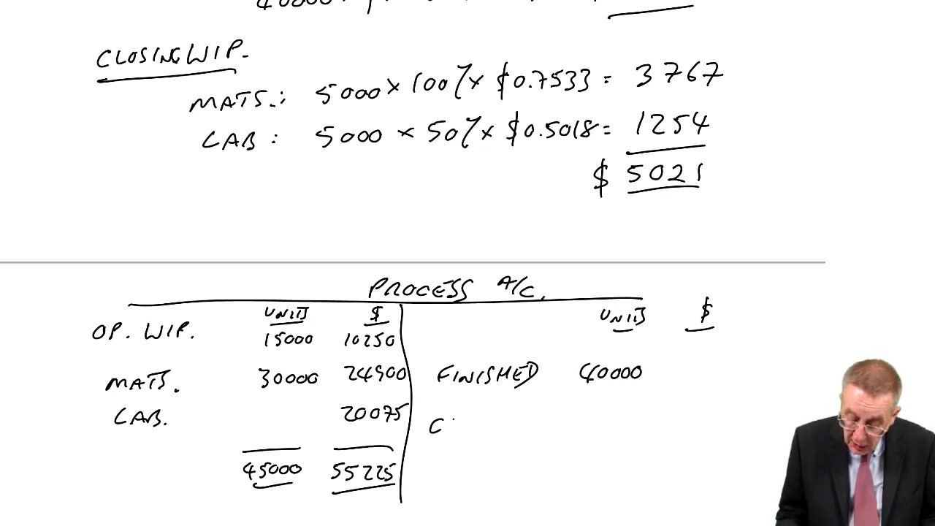
{"action": "type", "text": "CL. WIP. 5000"}
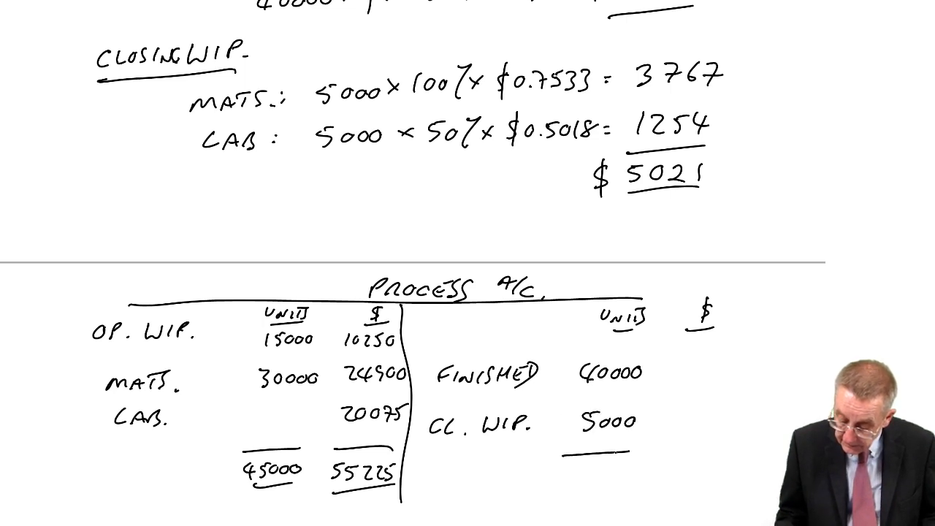
{"action": "type", "text": "45000"}
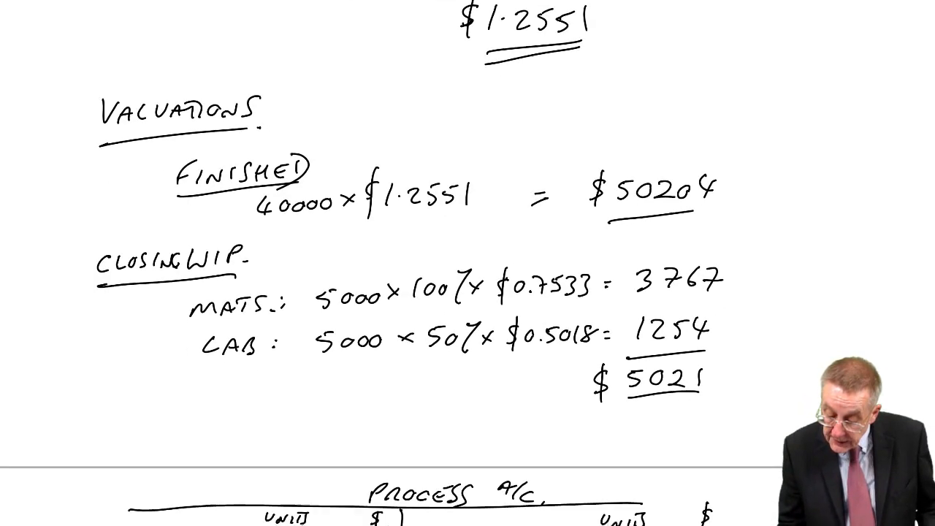
- Value finished output at $50,204 and closing WIP at $5,021, balancing at $55,225
{"action": "scroll", "scroll_direction": "down", "scroll_amount": 3}
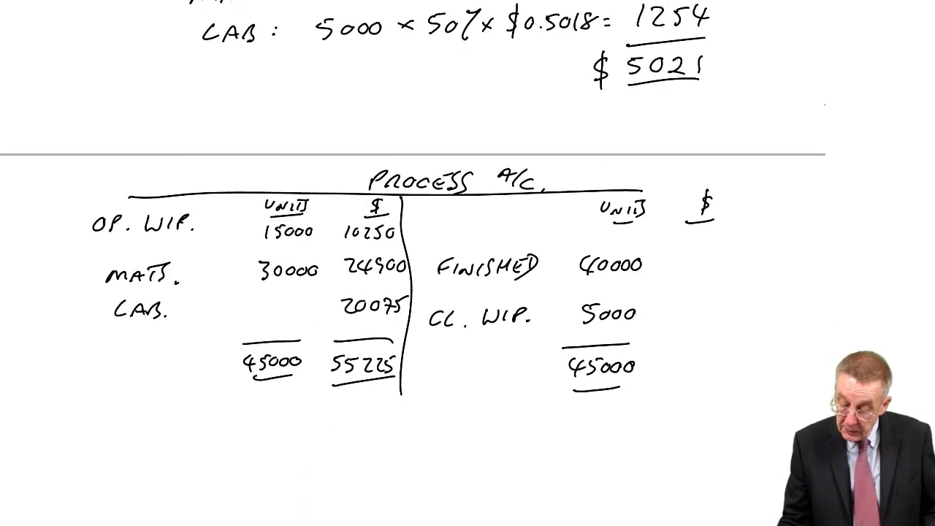
{"action": "type", "text": "50204"}
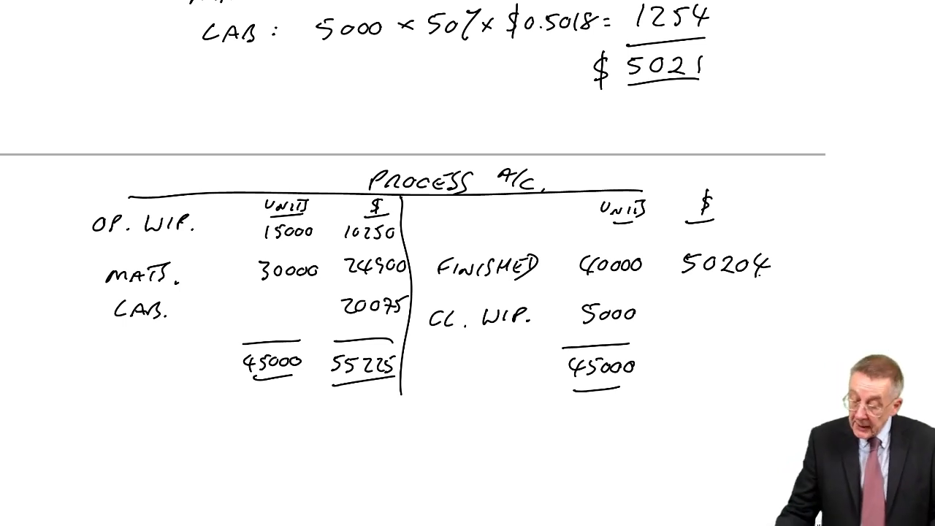
{"action": "type", "text": "5021"}
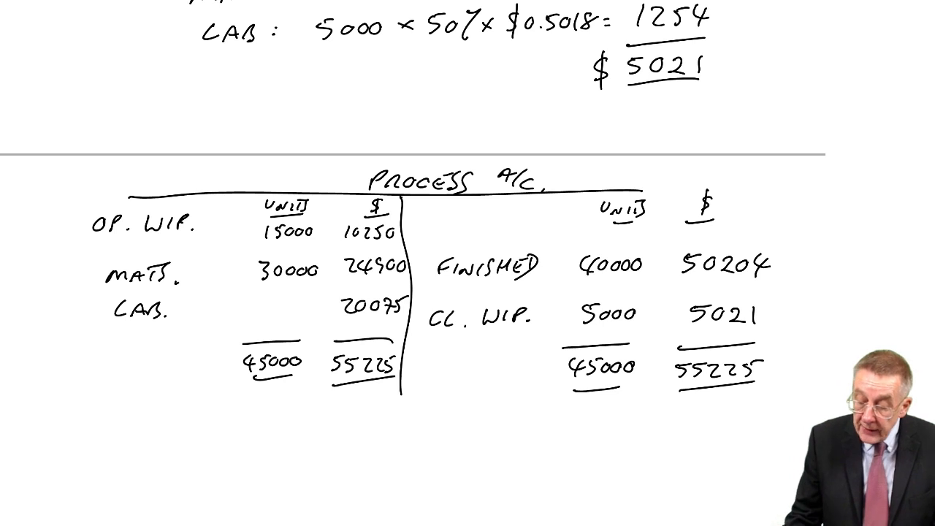
- Note below the account MATS. 24900 and CONVERSION COSTS 20075
{"action": "scroll", "scroll_direction": "down", "scroll_amount": 3}
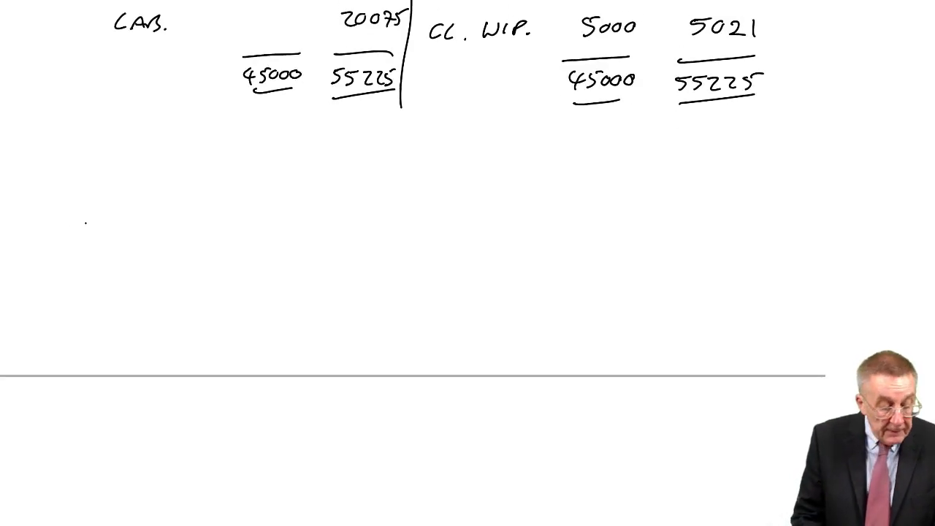
{"action": "type", "text": "MAT."}
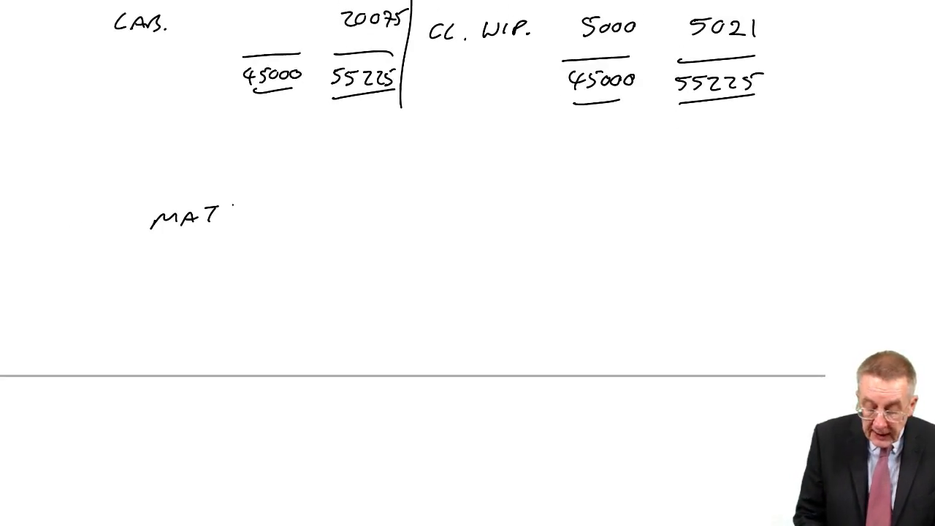
{"action": "type", "text": "MATS. 2C"}
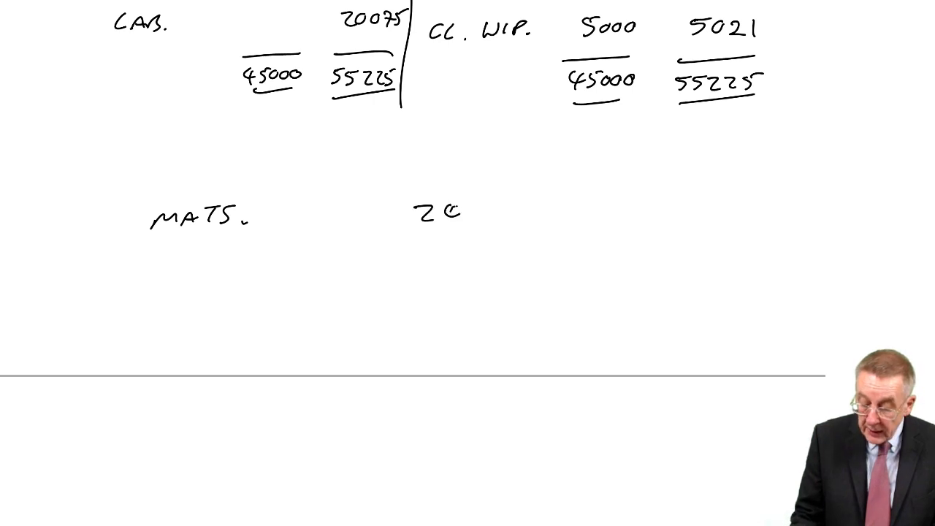
{"action": "type", "text": "24900"}
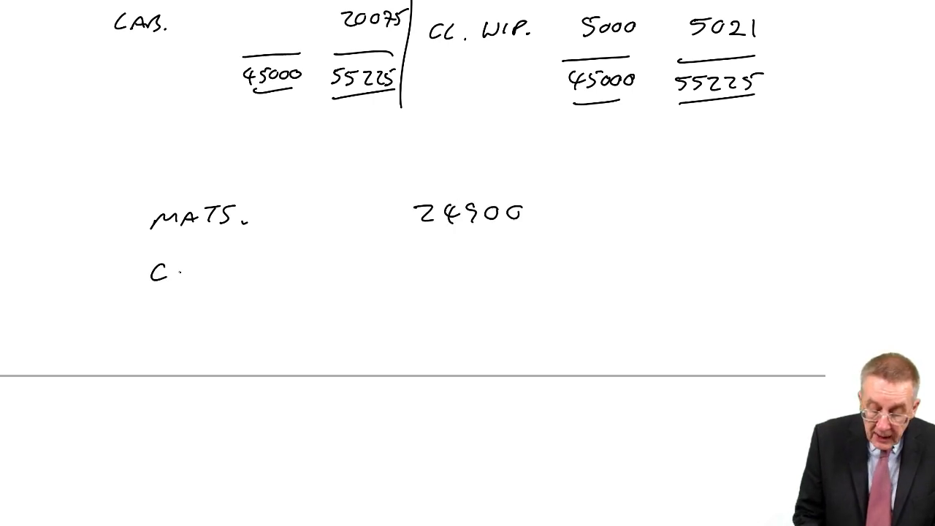
{"action": "type", "text": "CONVERSION"}
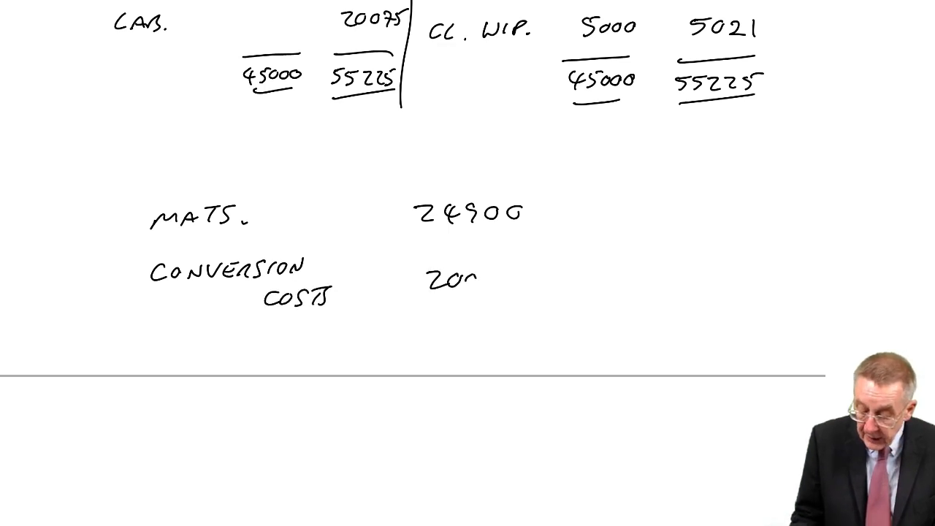
{"action": "type", "text": "20075"}
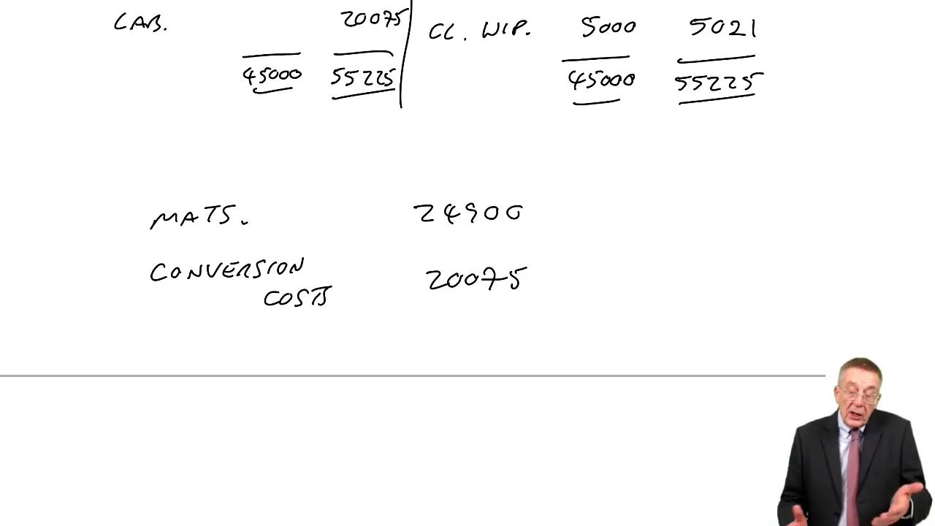